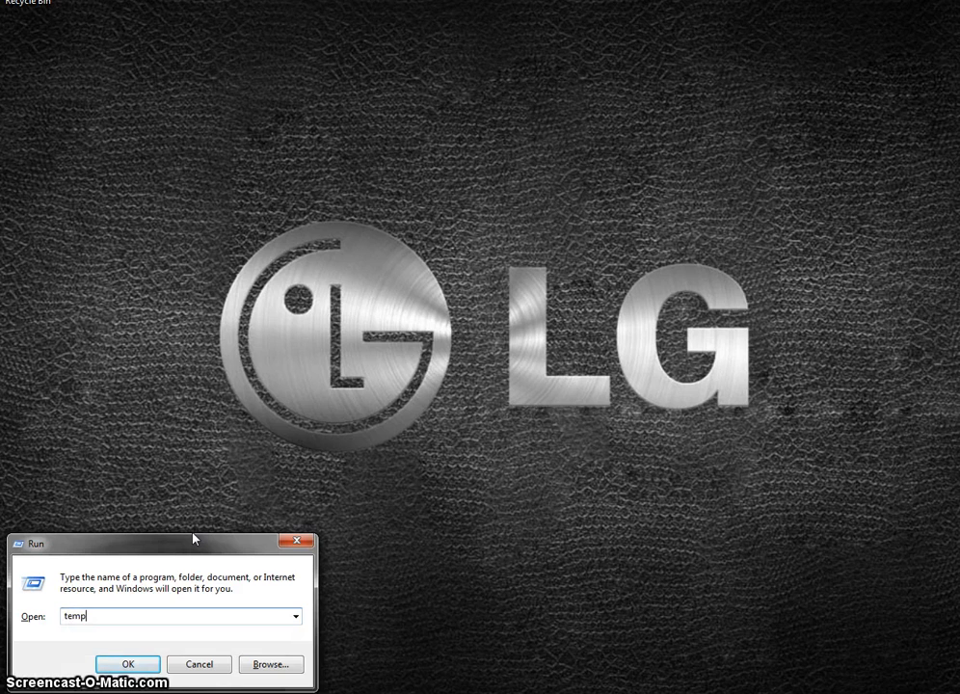
# Permanently delete all items in the temp folder (avast, Filezilla, Greenshot).
pyautogui.click(127, 663)
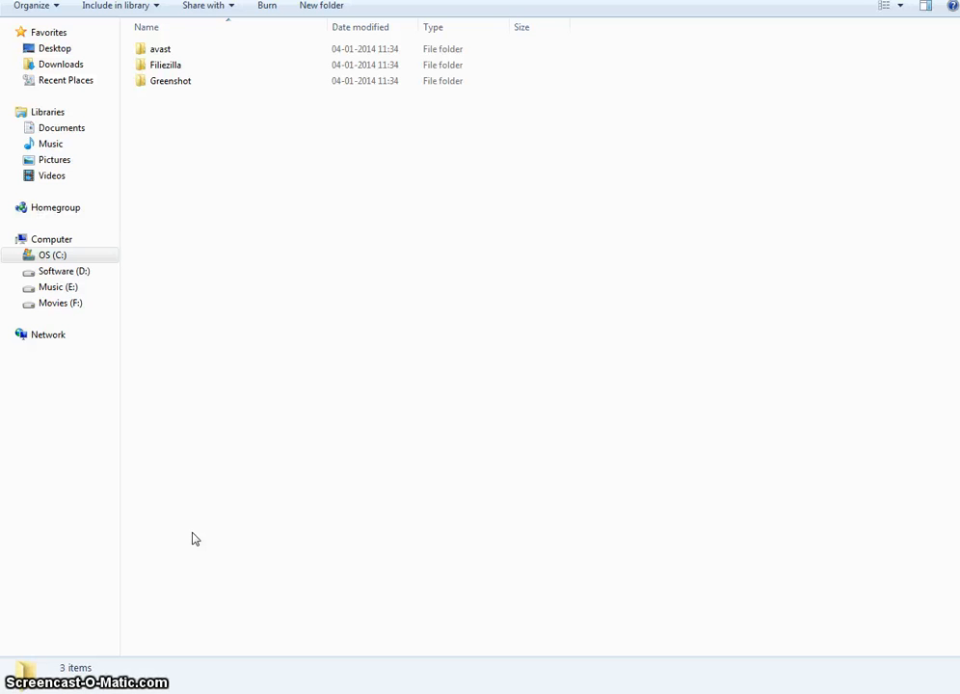
pyautogui.press('ctrl+a')
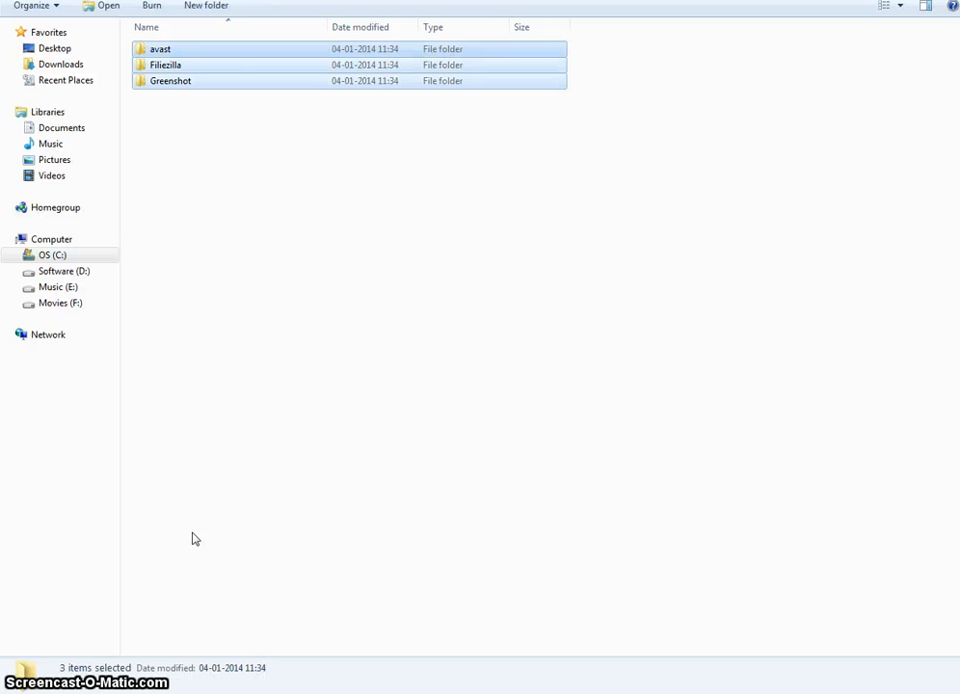
pyautogui.press('Delete')
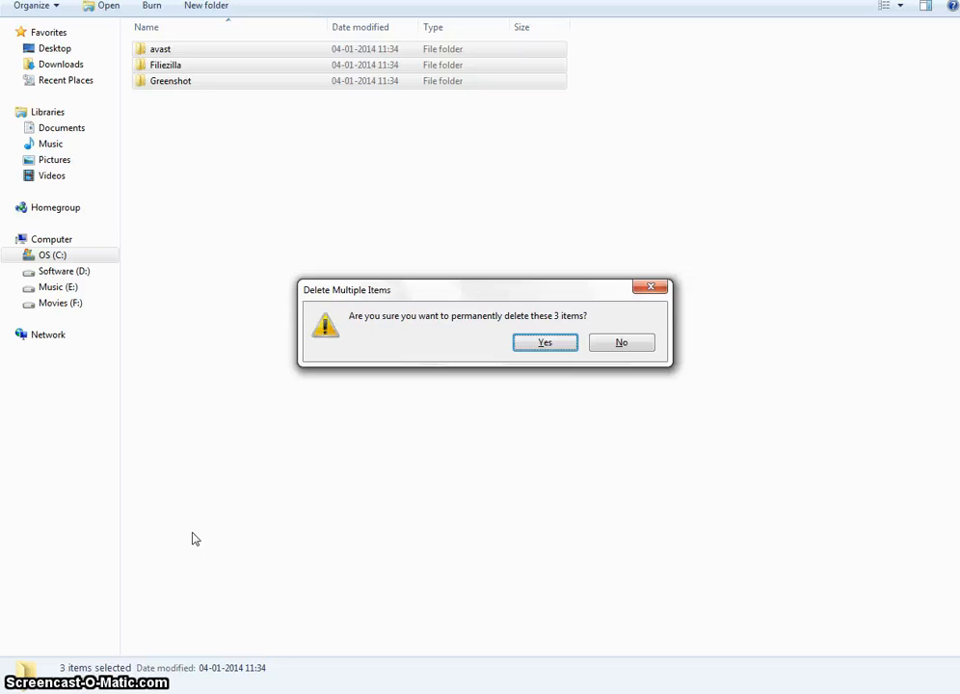
pyautogui.click(544, 344)
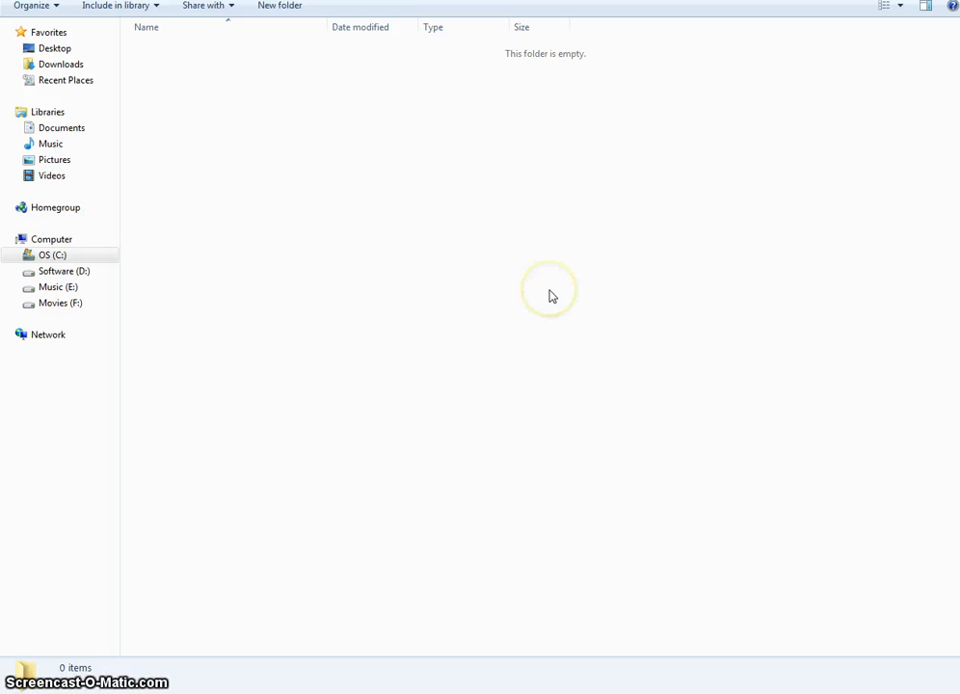
# View drive OS (C:) properties (13.7 GB used, 36.2 GB free) and start Disk Cleanup.
pyautogui.click(52, 239)
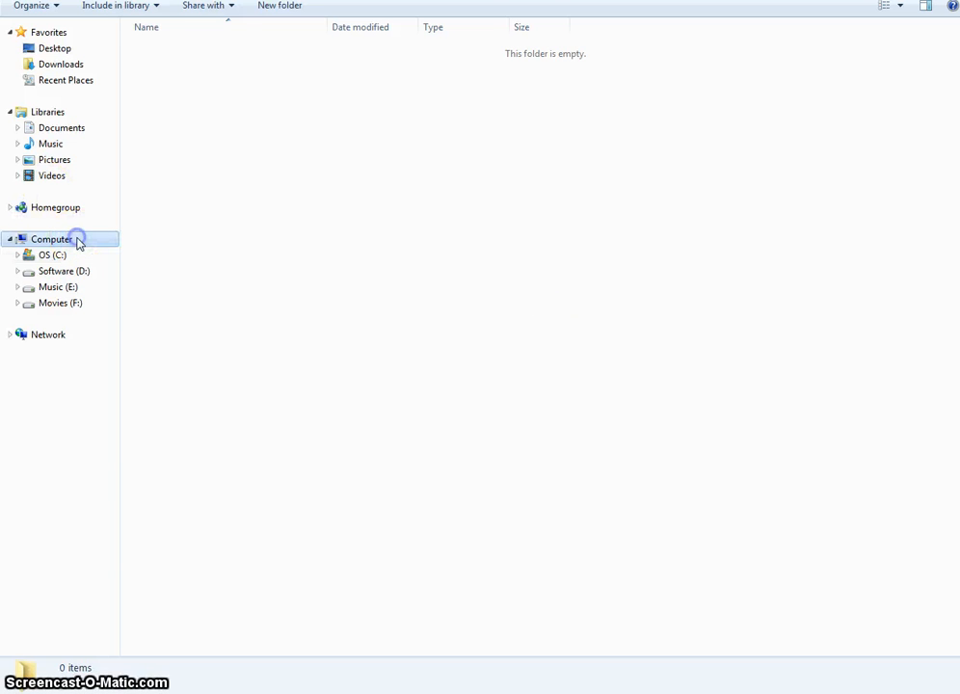
pyautogui.click(50, 239)
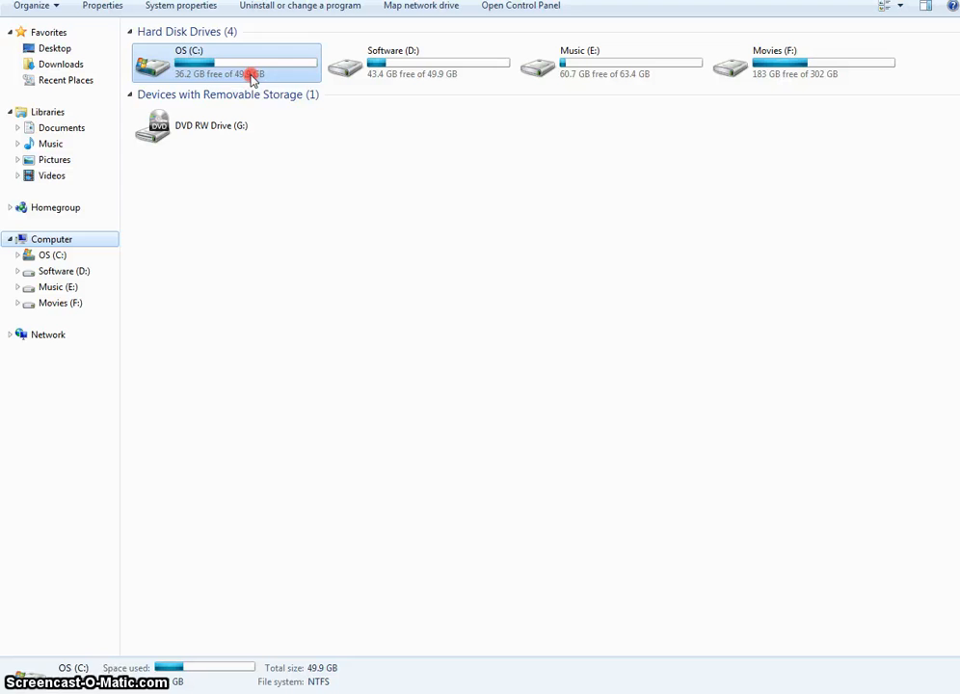
pyautogui.rightClick(251, 73)
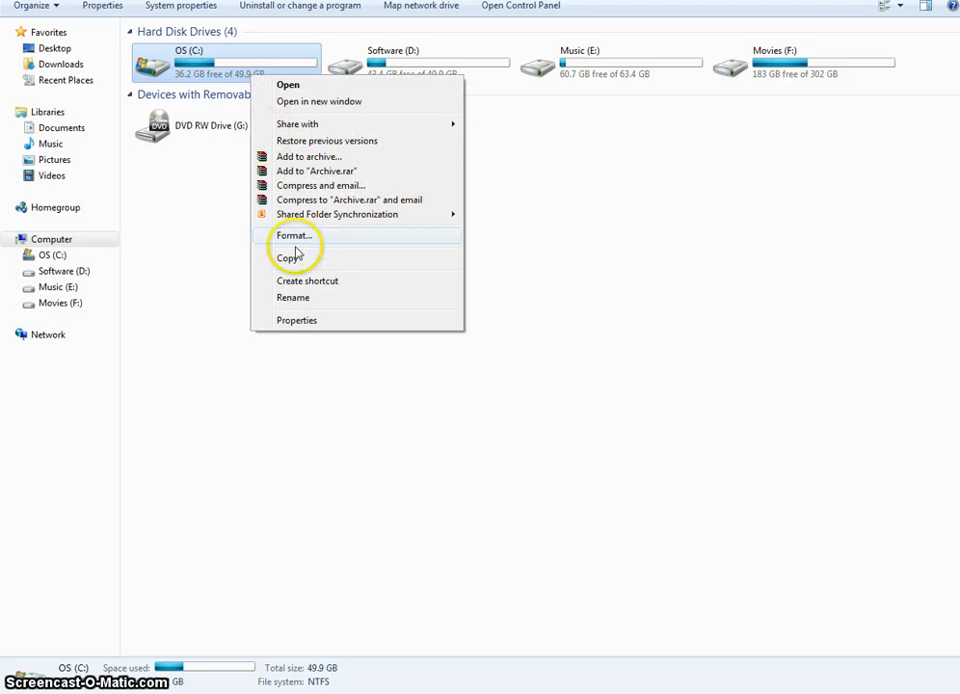
pyautogui.click(297, 320)
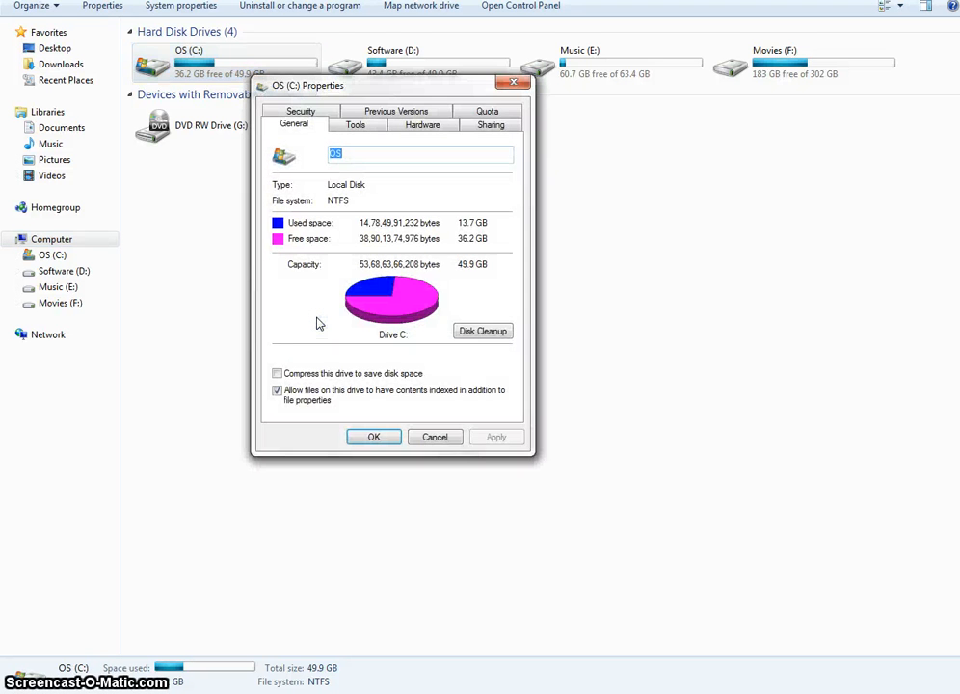
pyautogui.moveTo(422, 309)
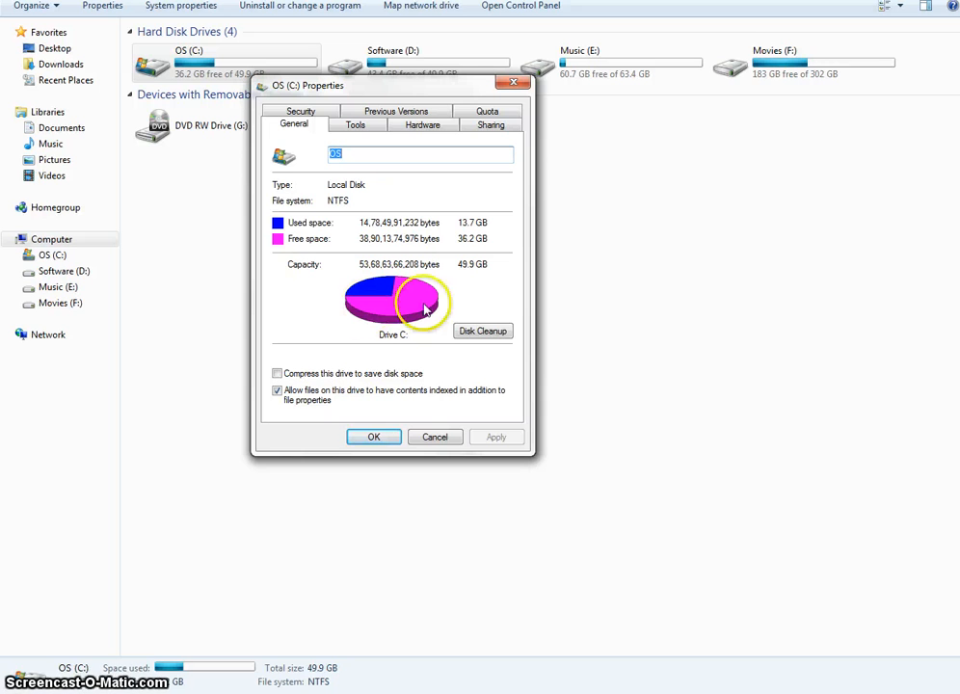
pyautogui.moveTo(421, 340)
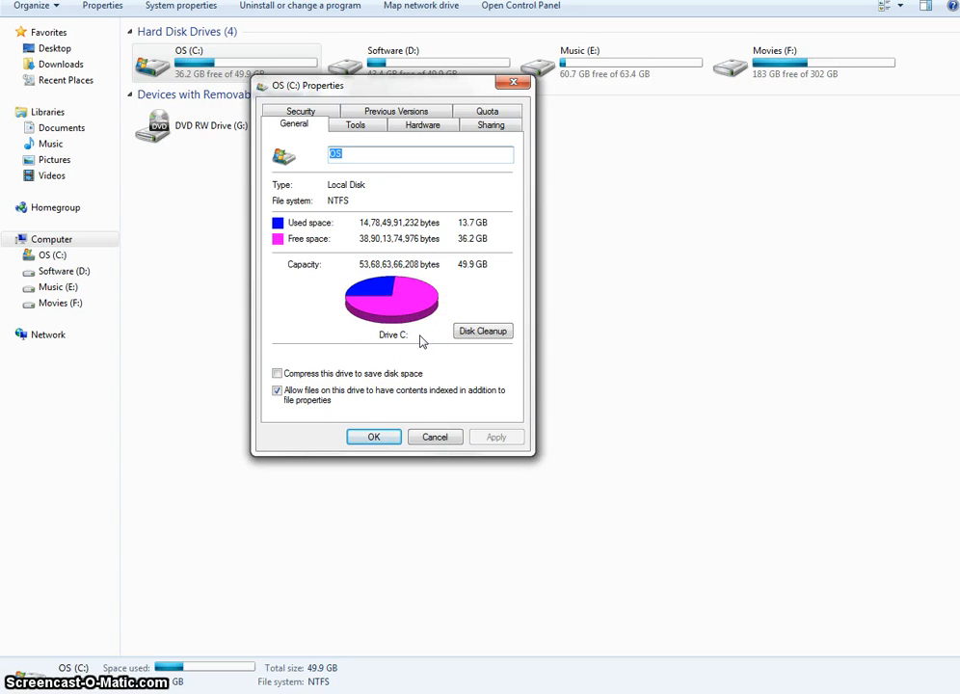
pyautogui.click(482, 331)
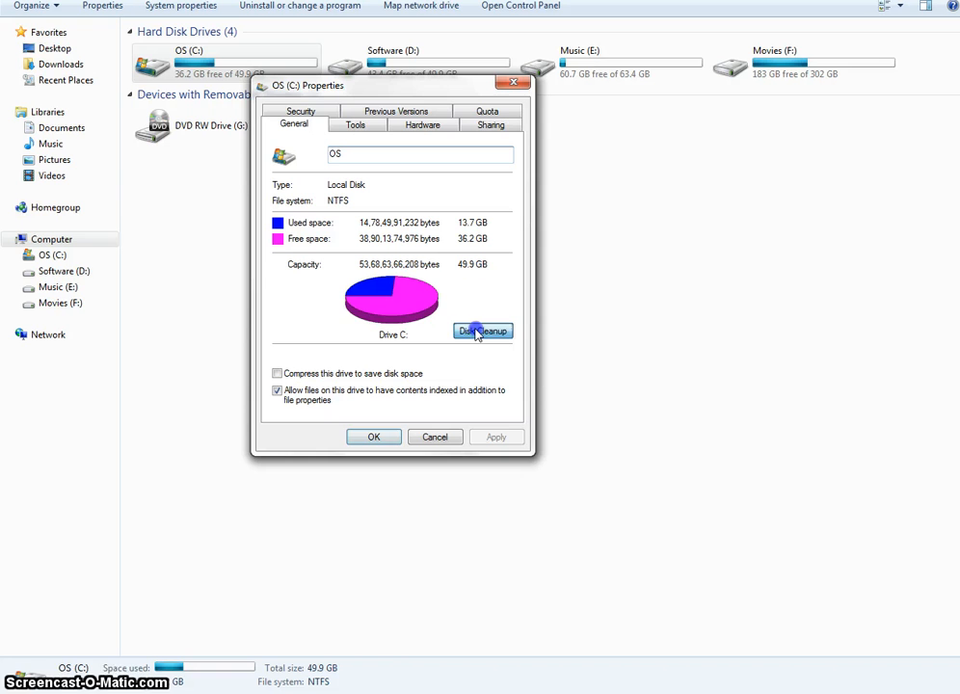
# Delete the checked junk-file categories on drive C via Disk Cleanup and confirm.
pyautogui.click(484, 332)
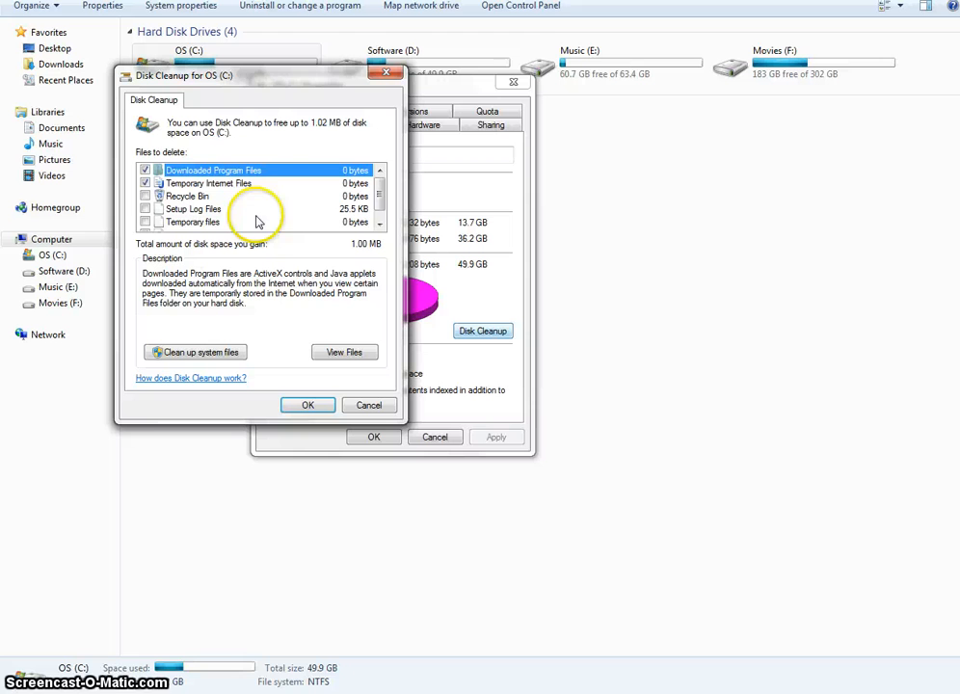
pyautogui.moveTo(162, 195)
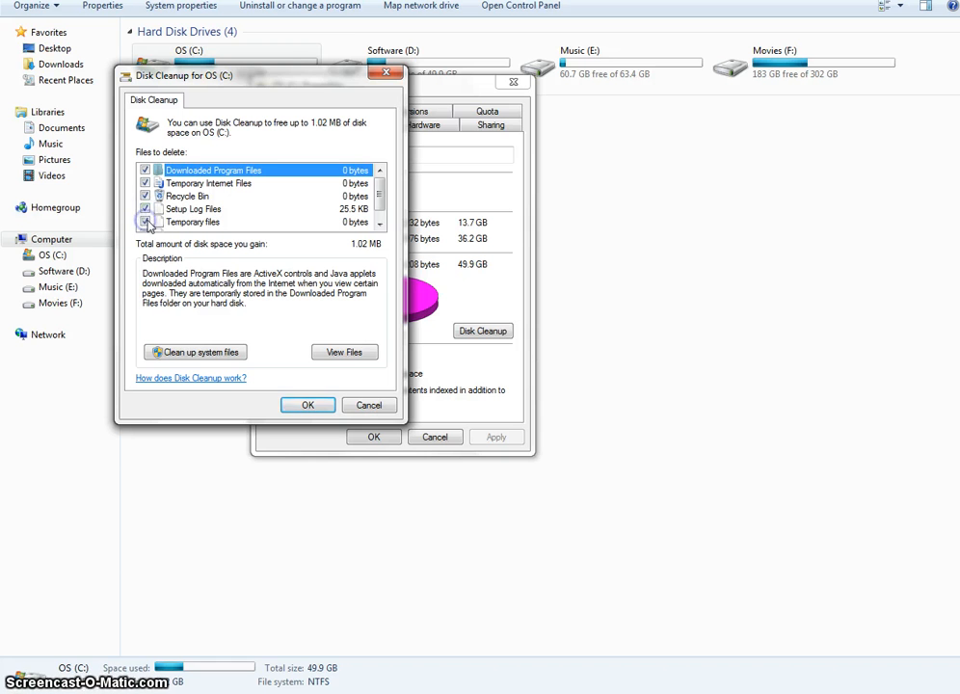
pyautogui.scroll(-3)
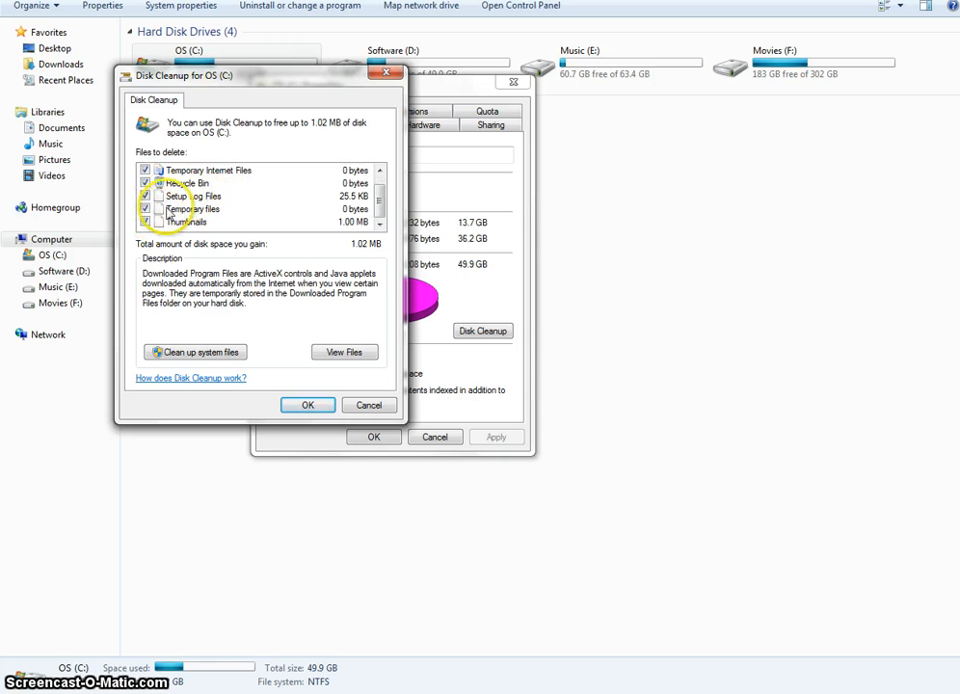
pyautogui.moveTo(270, 206)
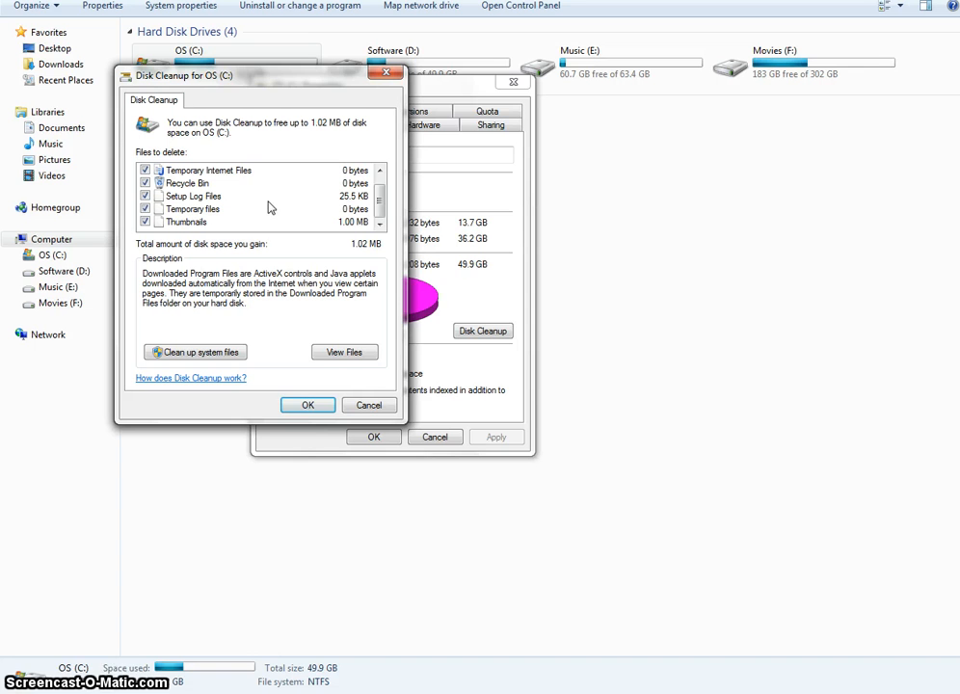
pyautogui.click(309, 405)
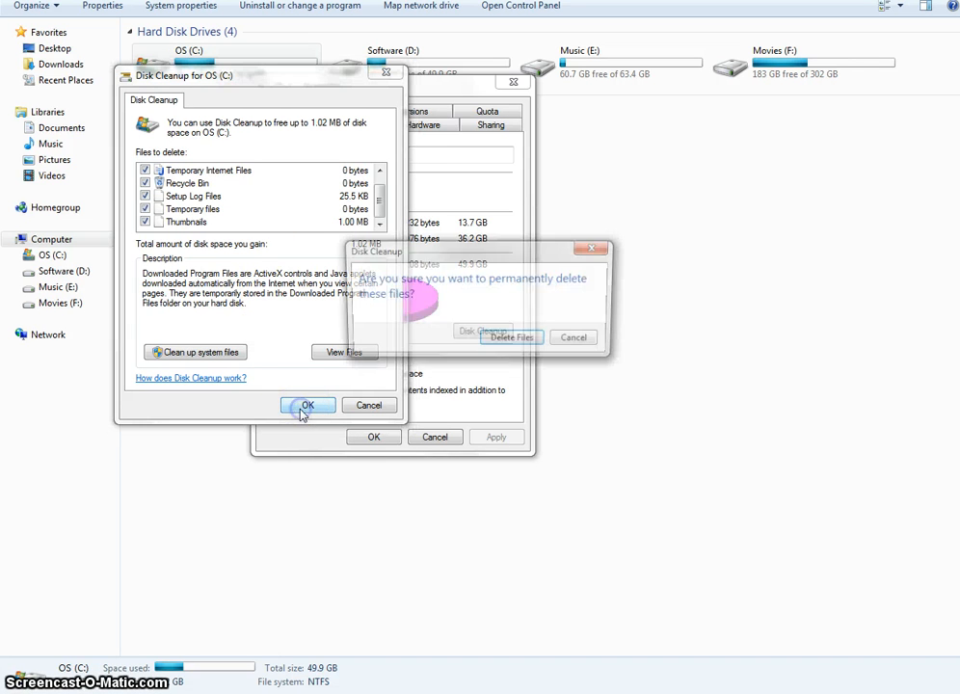
pyautogui.click(308, 405)
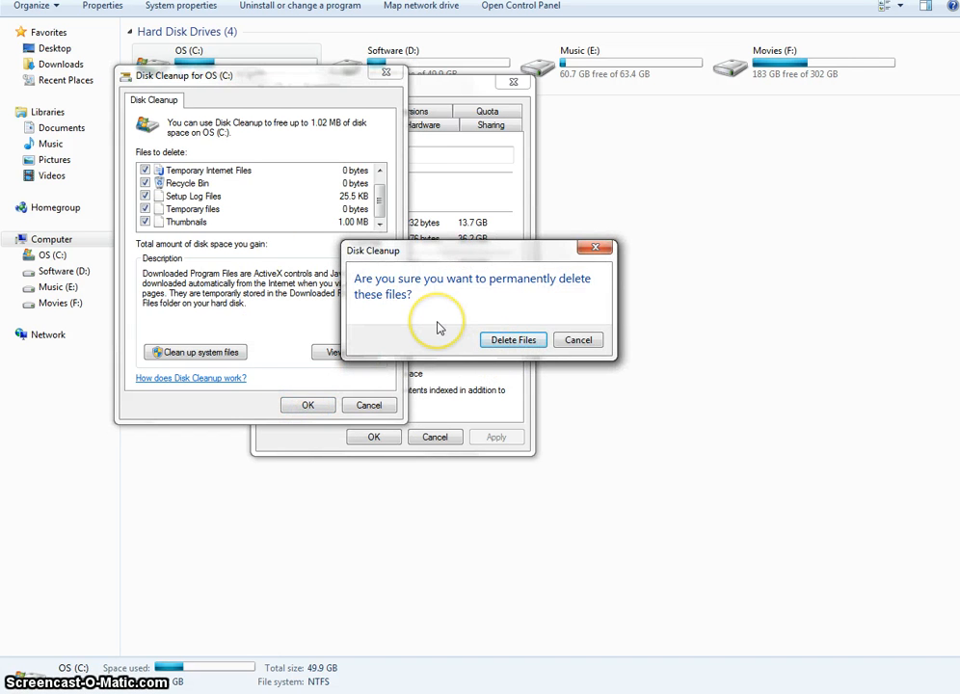
pyautogui.click(513, 340)
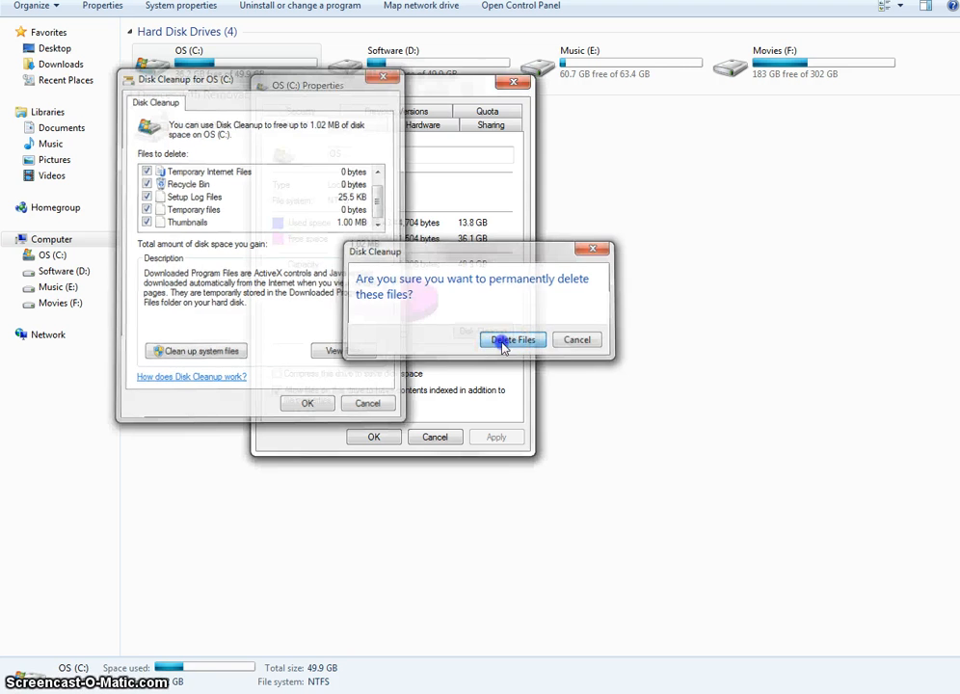
pyautogui.click(513, 339)
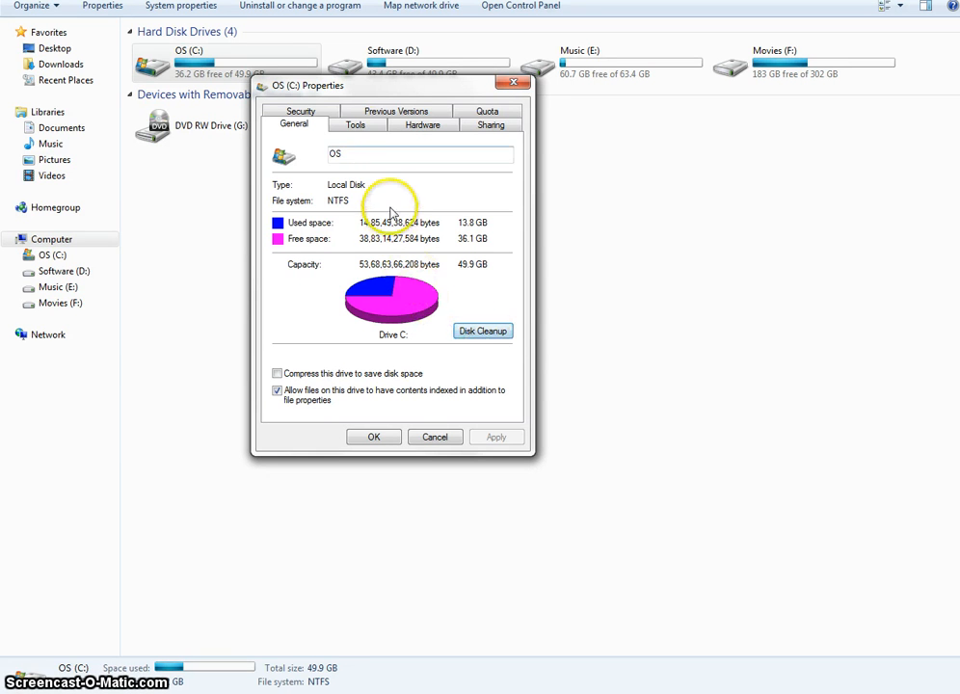
pyautogui.moveTo(357, 139)
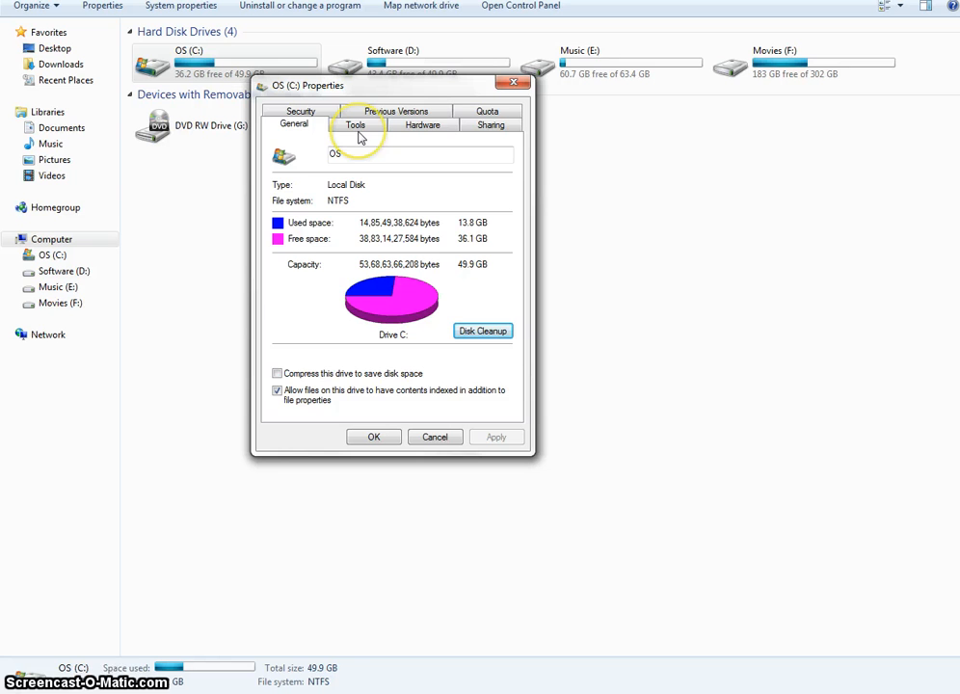
# Schedule an error check of drive C from Tools, also scanning for bad sectors.
pyautogui.click(355, 124)
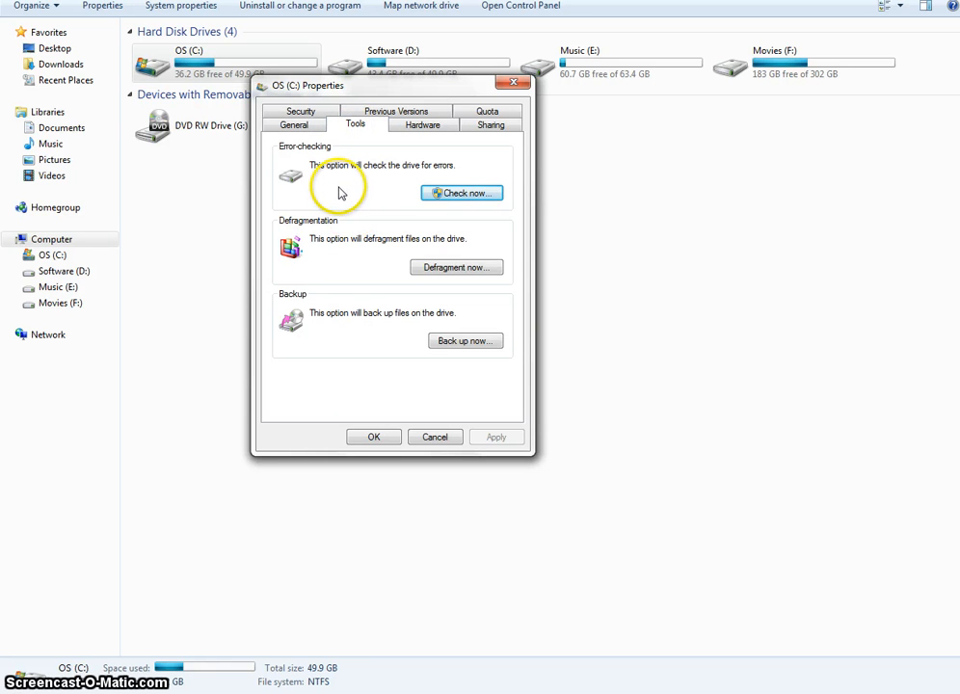
pyautogui.moveTo(340, 192)
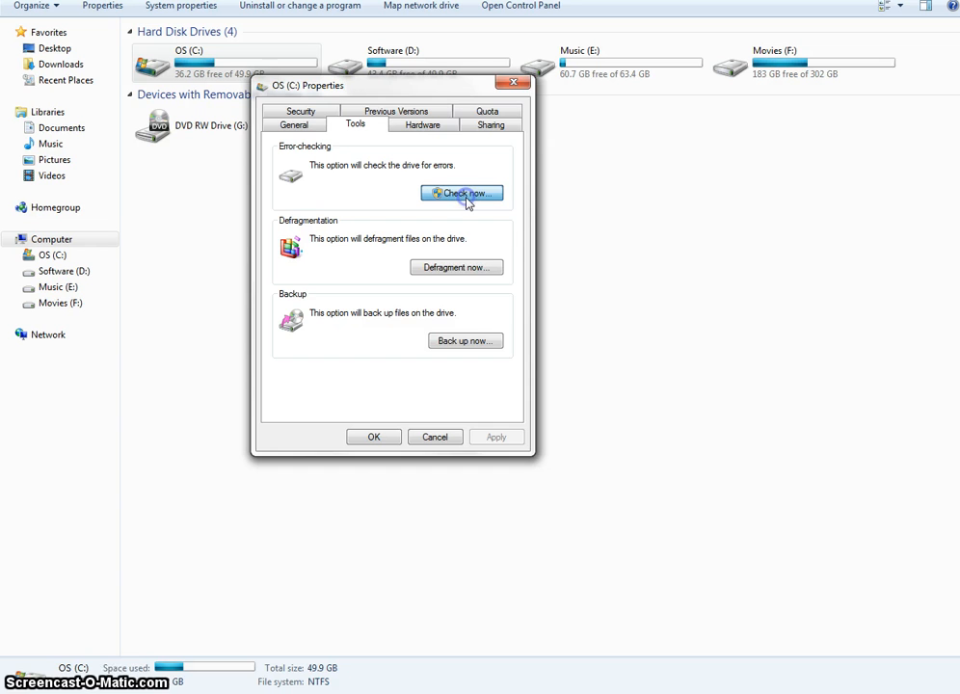
pyautogui.click(461, 193)
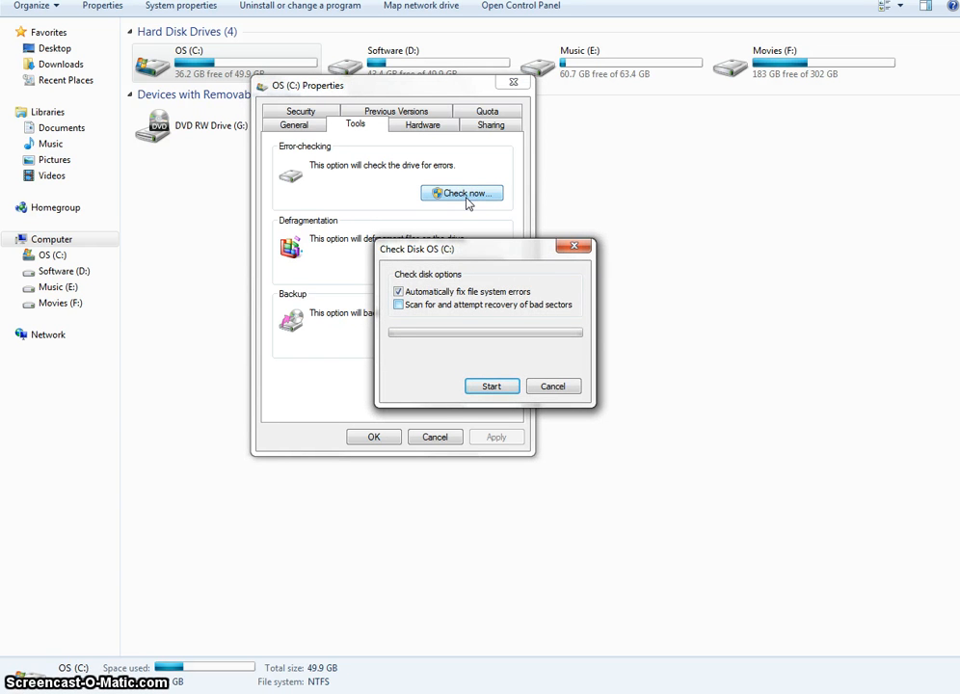
pyautogui.click(397, 305)
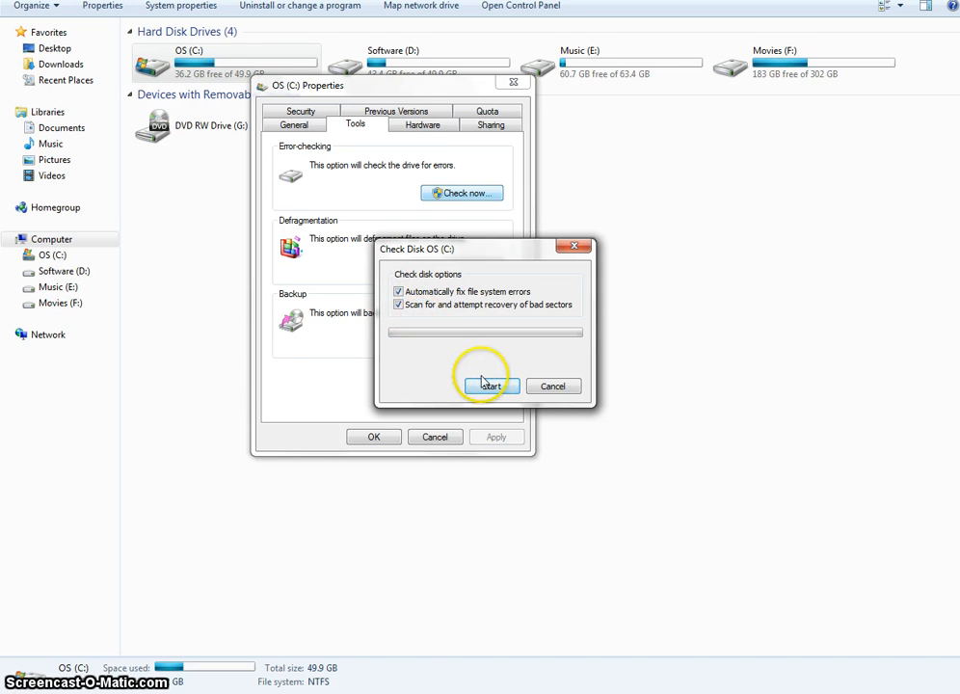
pyautogui.click(490, 385)
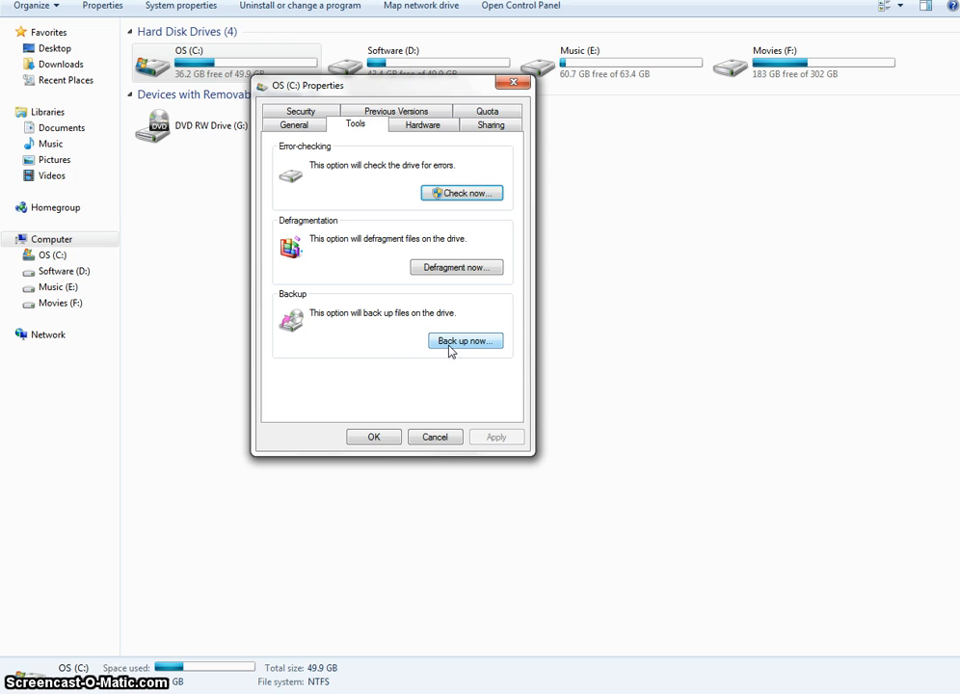
# Close the OS (C:) properties window, returning to the drive list.
pyautogui.click(374, 435)
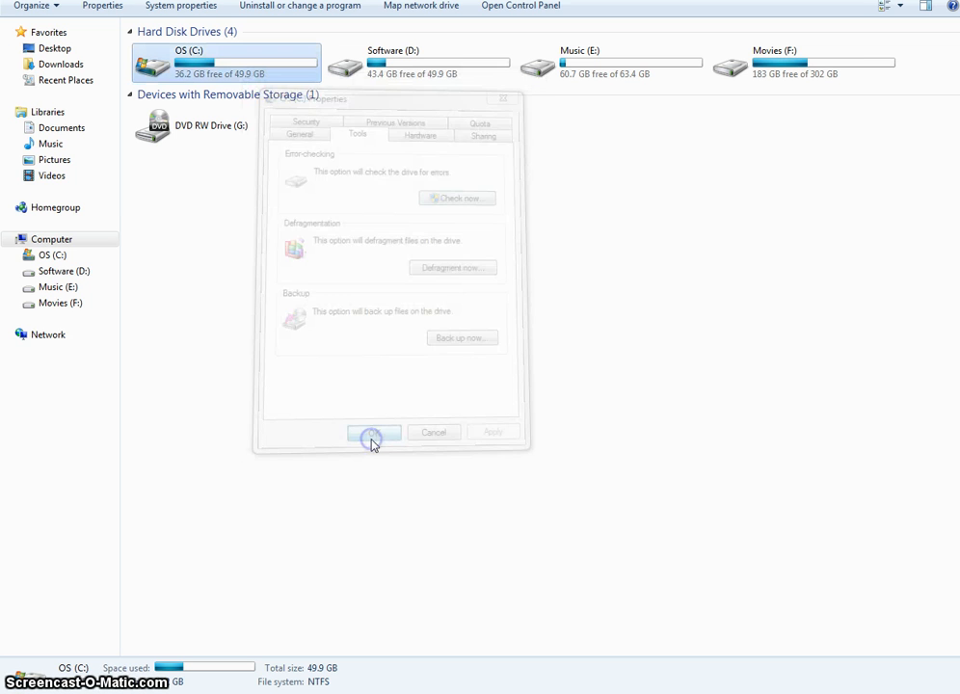
pyautogui.click(374, 432)
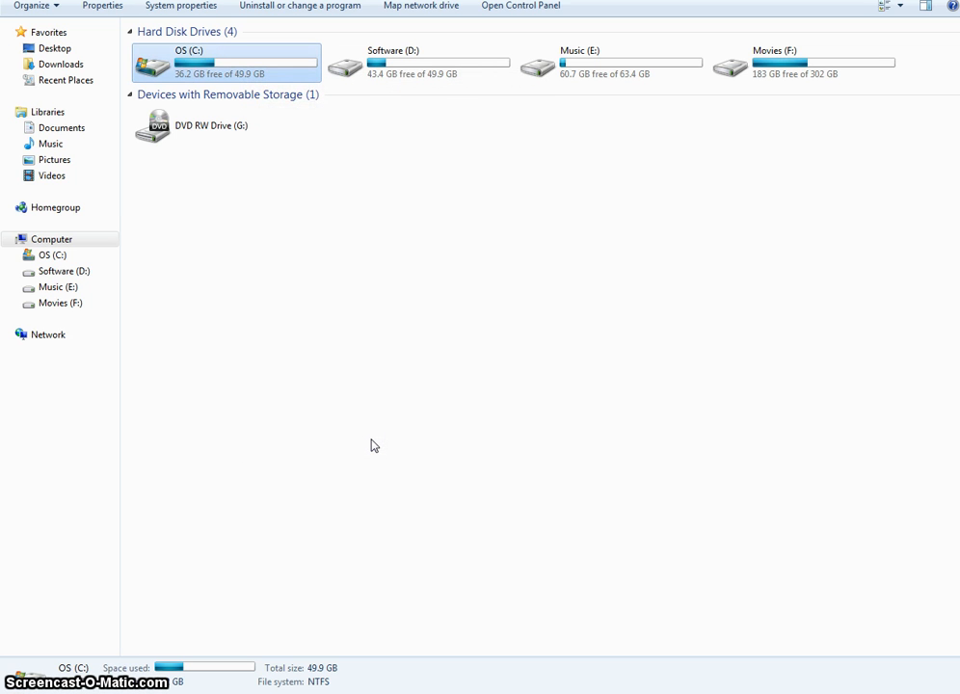
# Show the computer's own details (workgroup, processor, 2.00 GB memory) in the details pane.
pyautogui.click(374, 443)
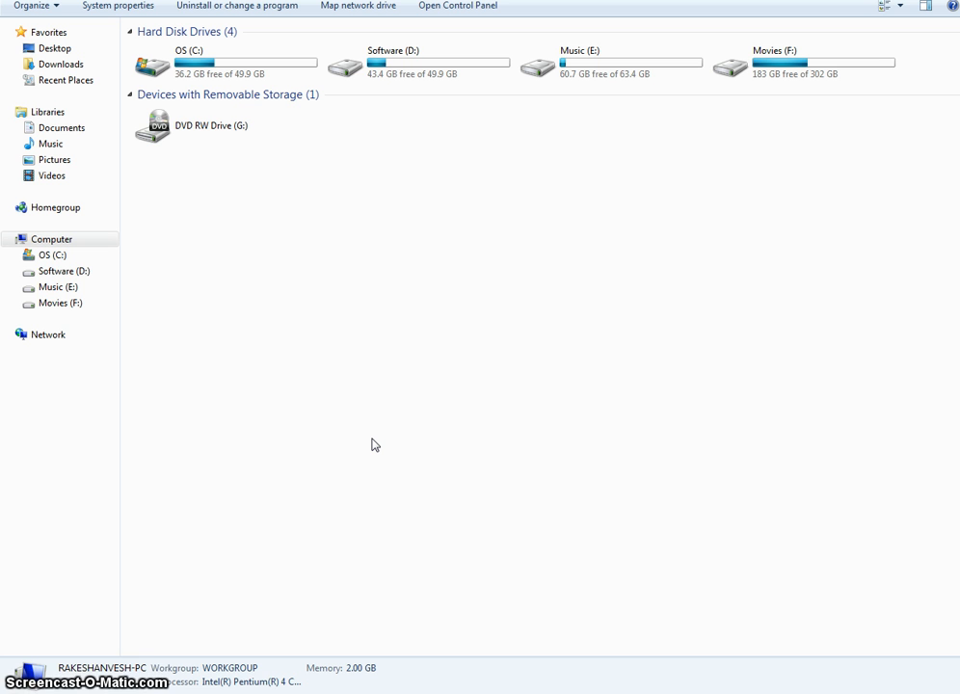
# Launch System Configuration via msconfig from the Run dialog.
pyautogui.press('Win+r')
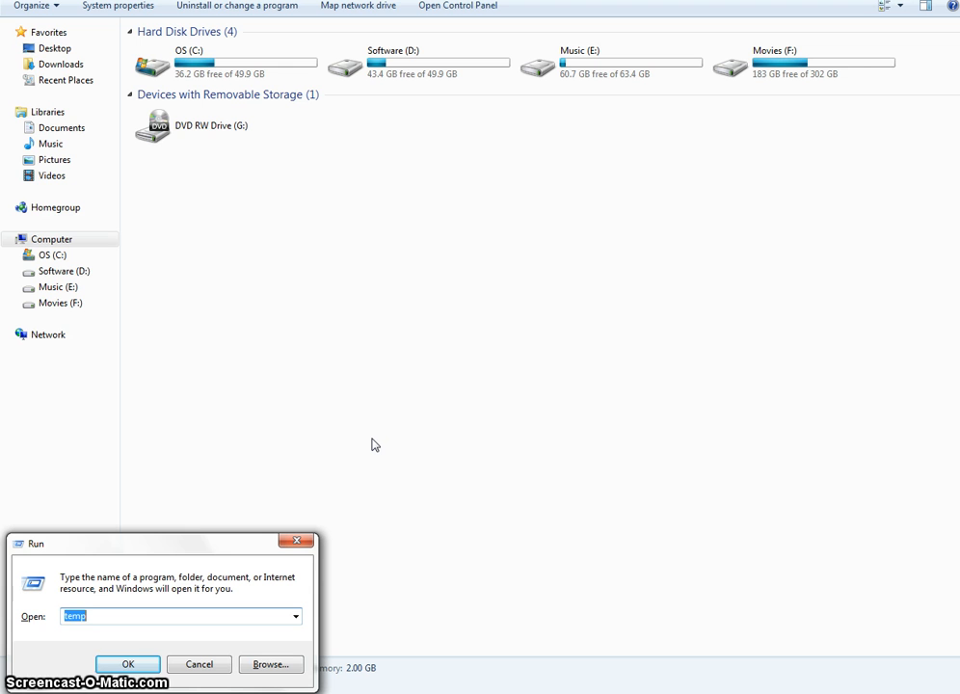
pyautogui.write('msconfig')
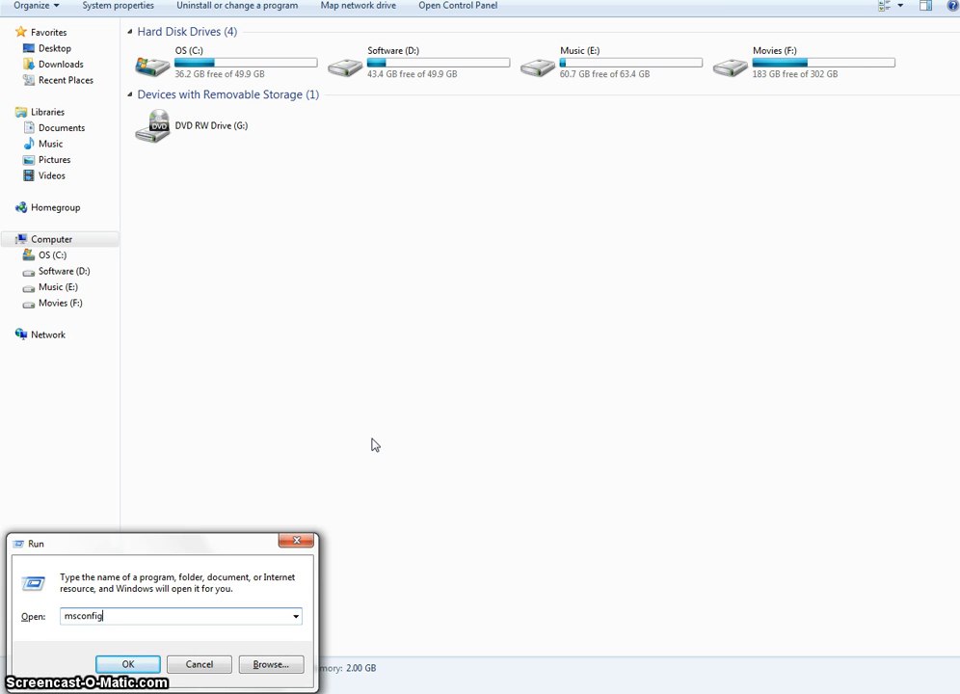
pyautogui.click(127, 663)
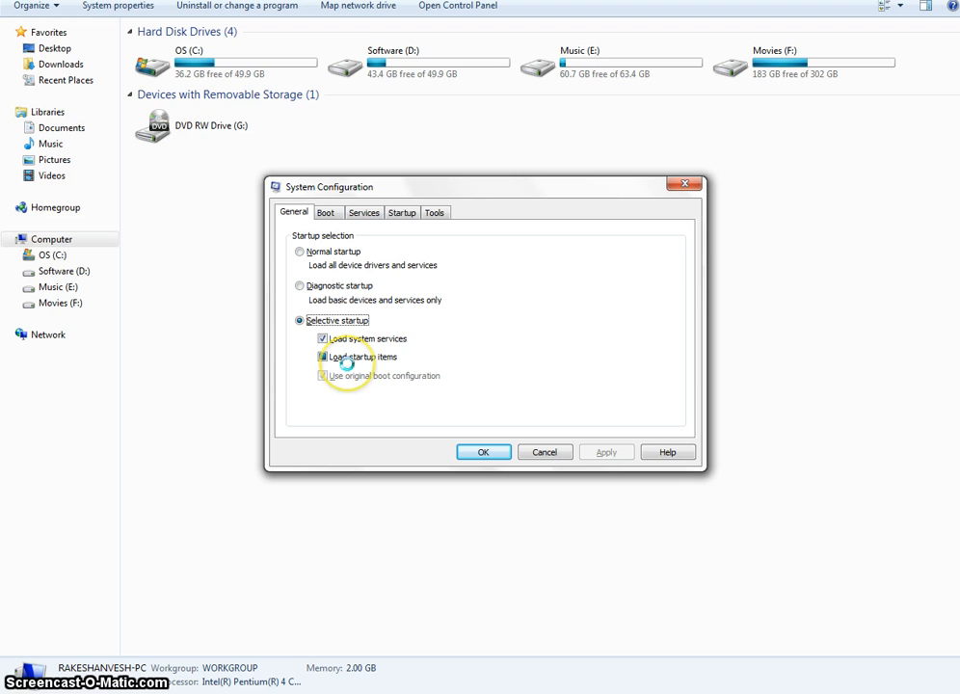
pyautogui.click(323, 357)
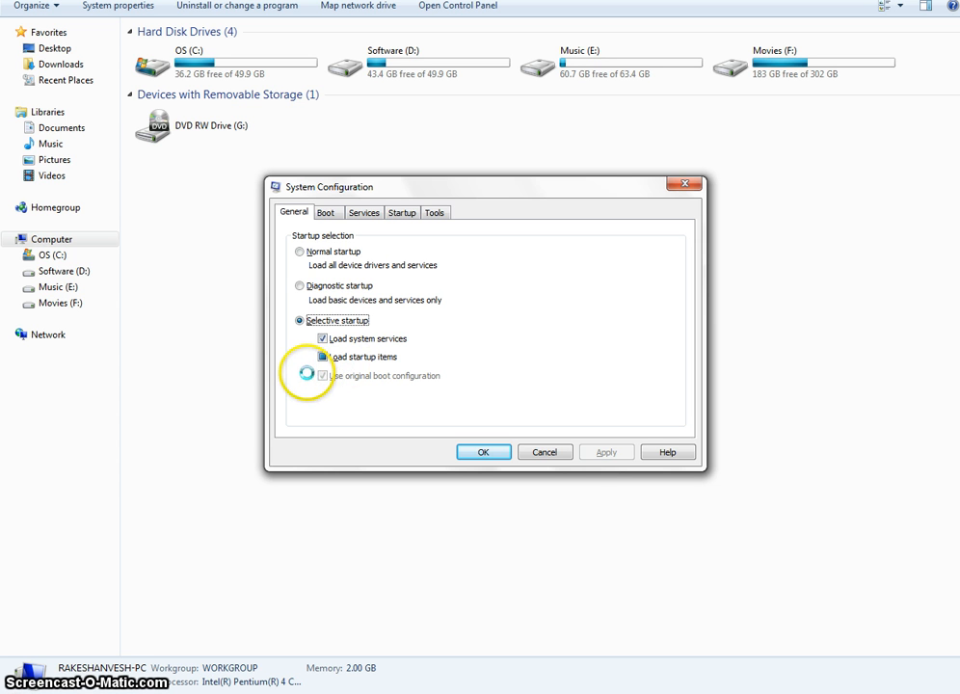
pyautogui.moveTo(297, 283)
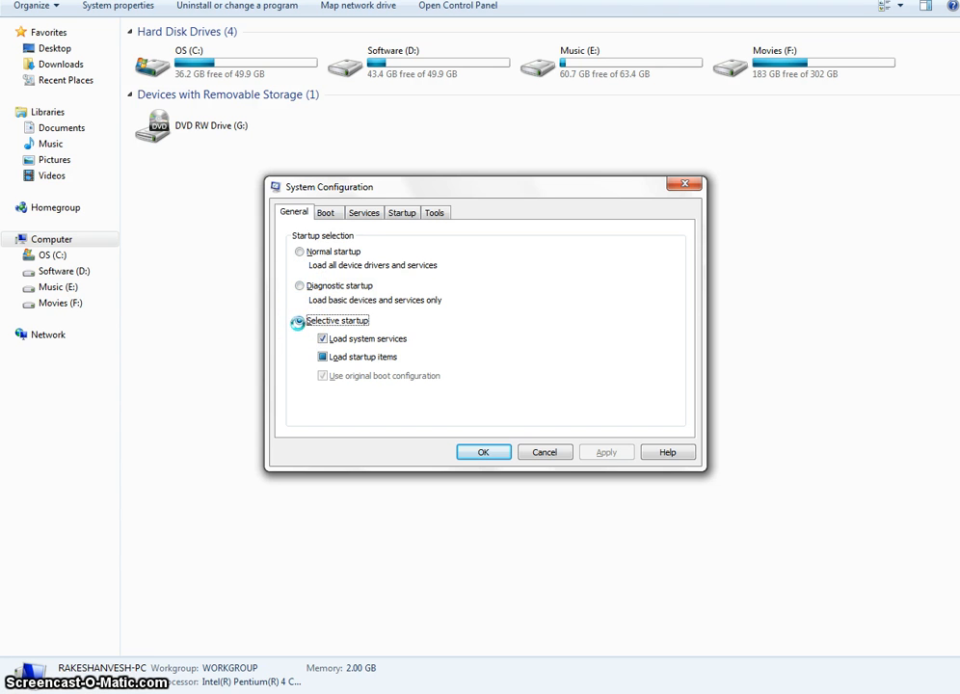
# Apply Selective startup loading system services but not startup items.
pyautogui.click(300, 286)
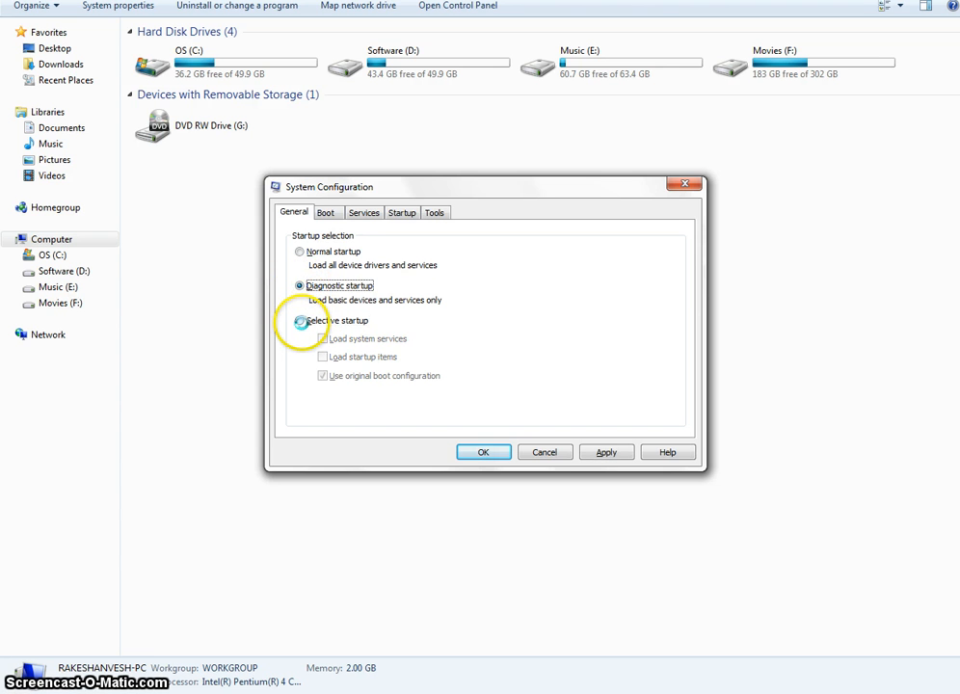
pyautogui.click(301, 320)
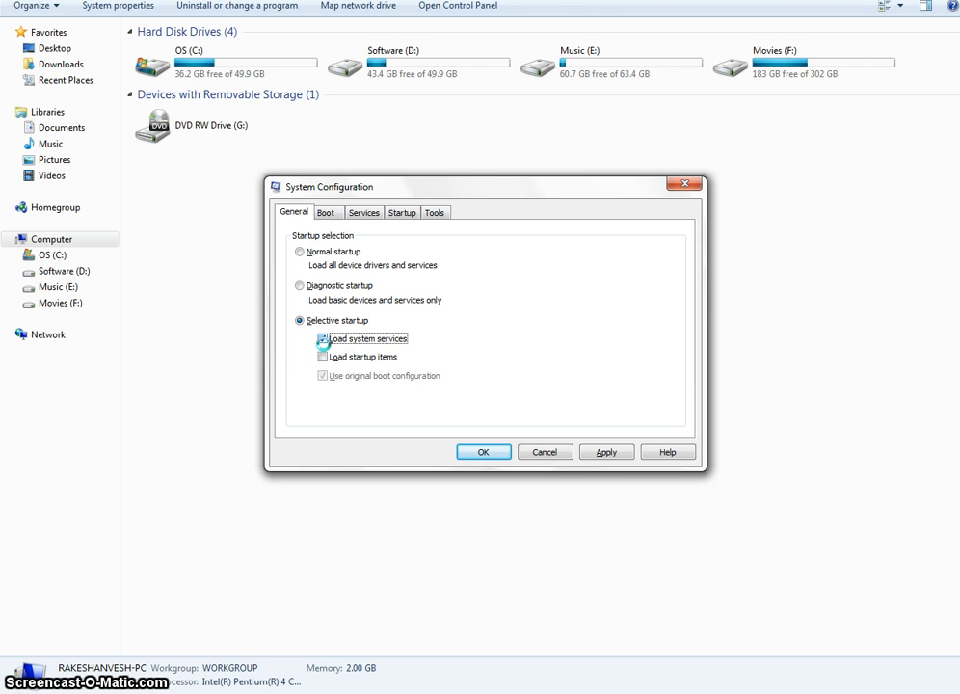
pyautogui.click(324, 339)
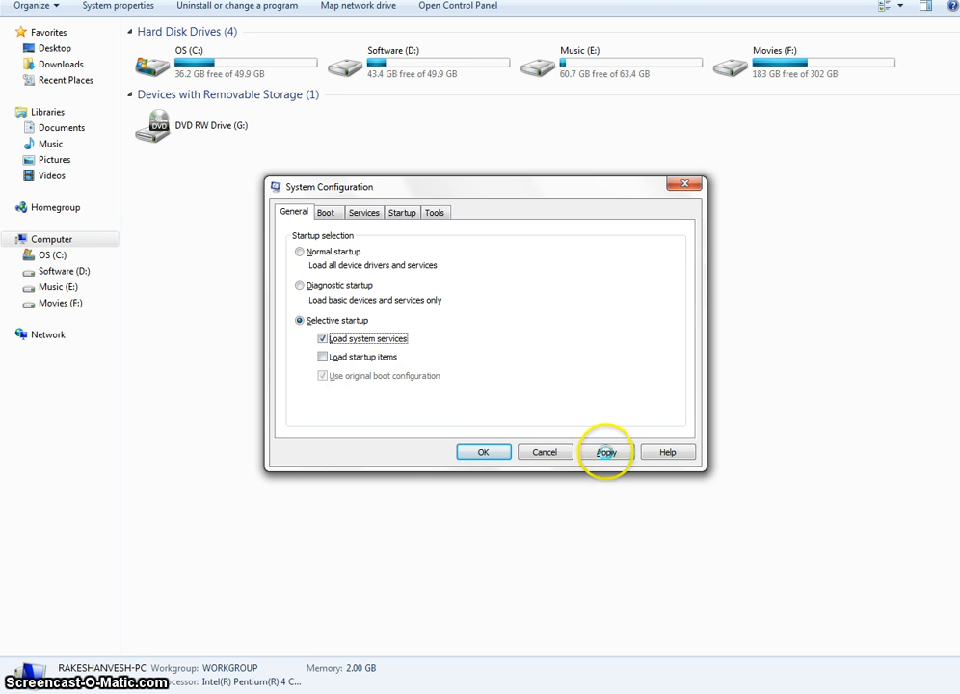
pyautogui.click(605, 451)
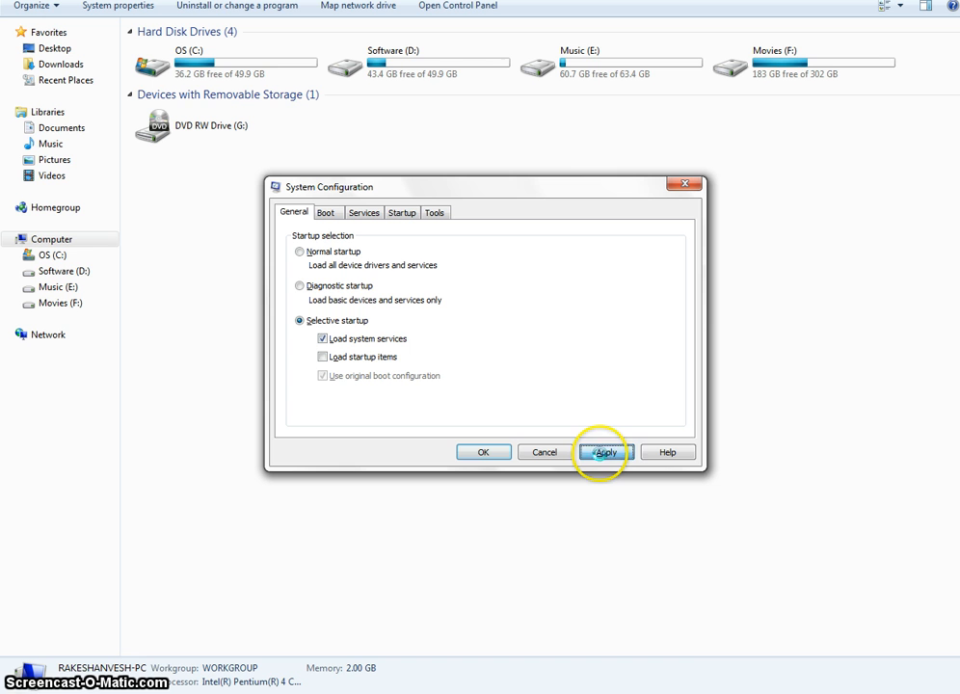
pyautogui.click(605, 451)
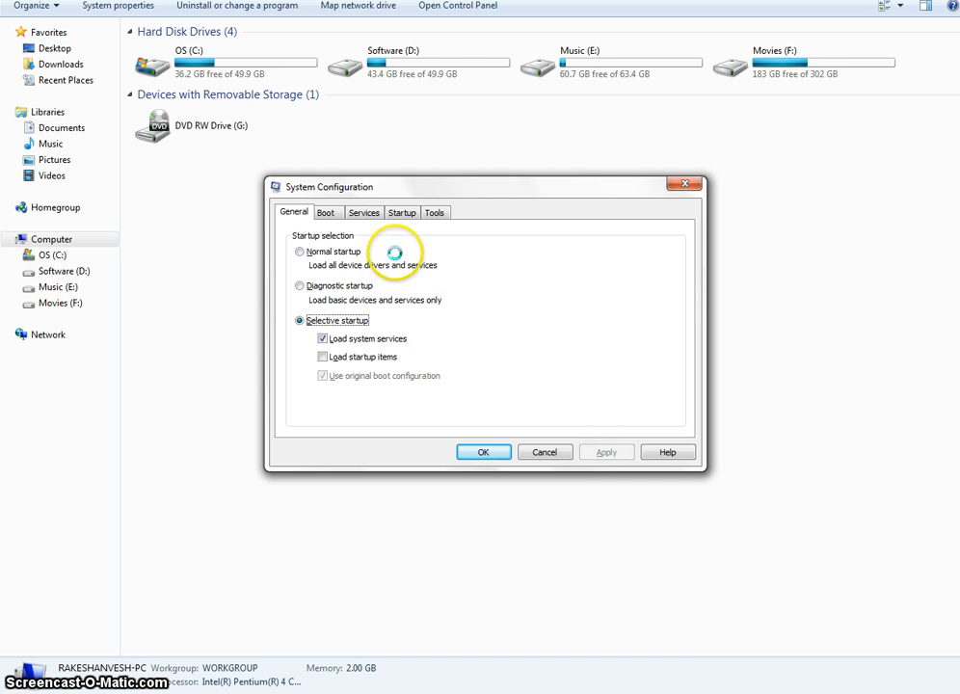
# Leave only Microsoft Office 2010 enabled among the startup items.
pyautogui.click(400, 212)
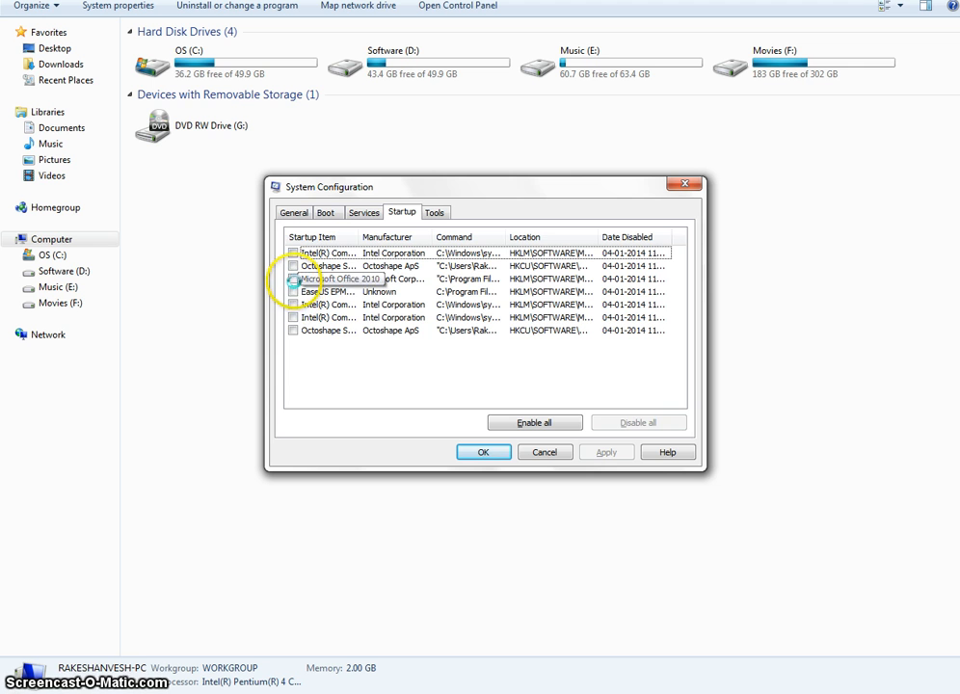
pyautogui.click(293, 278)
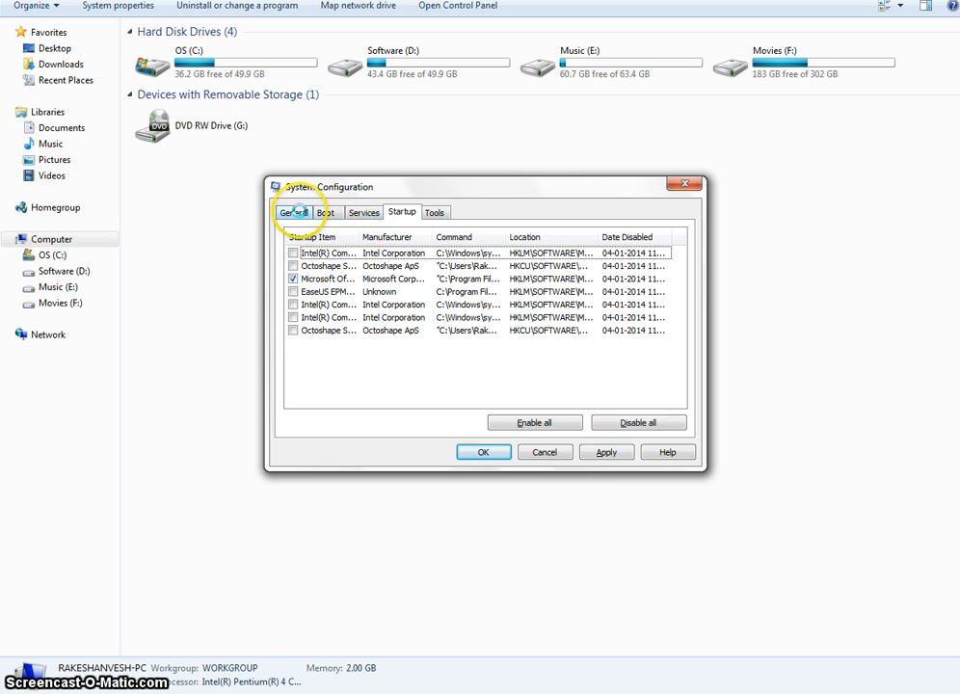
pyautogui.click(293, 210)
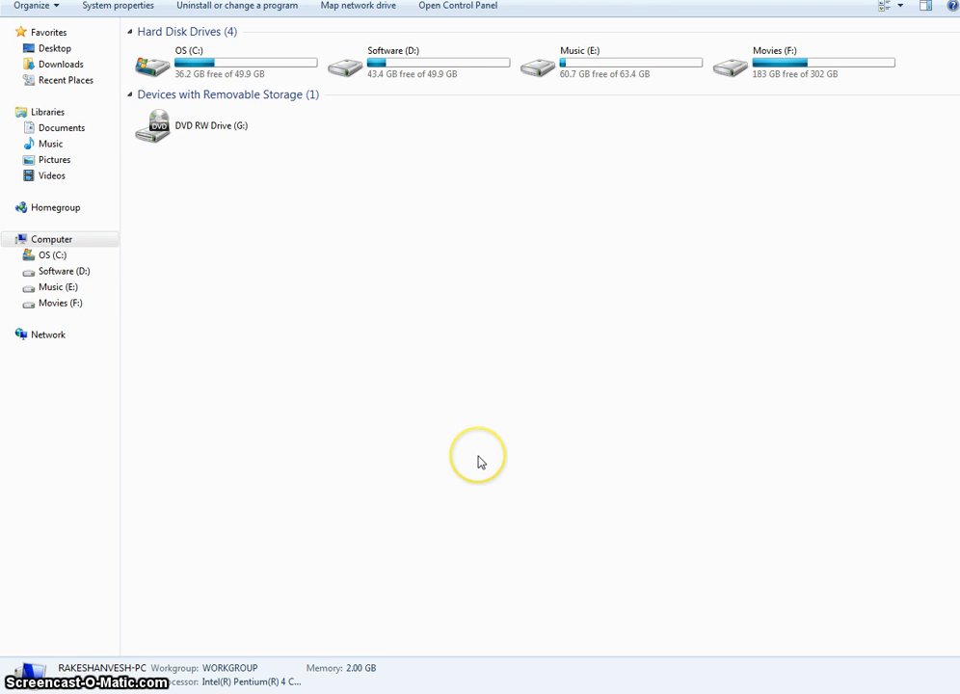
pyautogui.moveTo(571, 413)
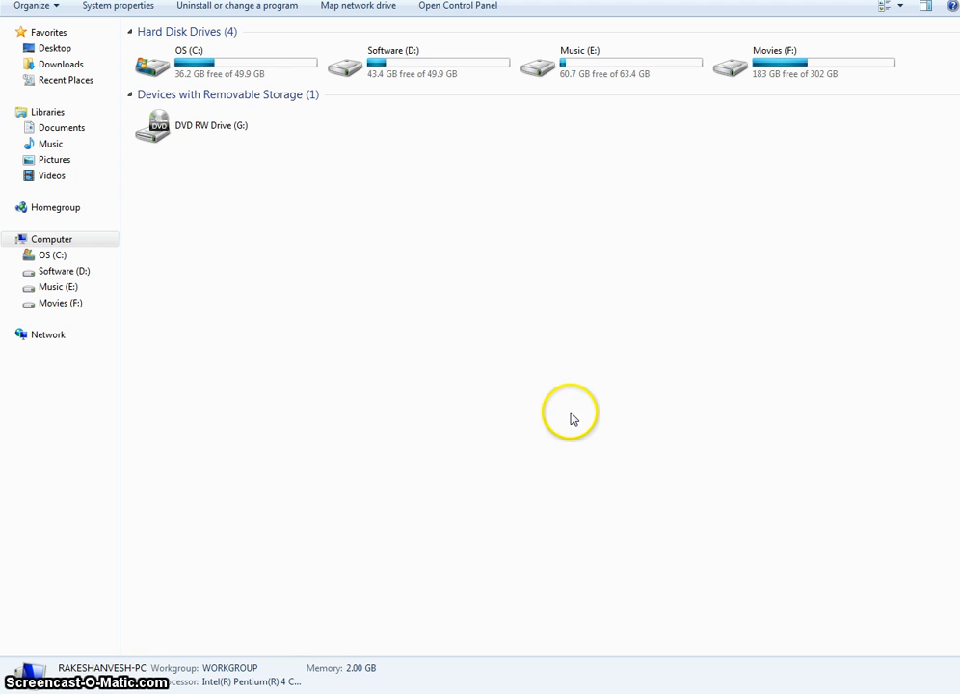
pyautogui.moveTo(570, 420)
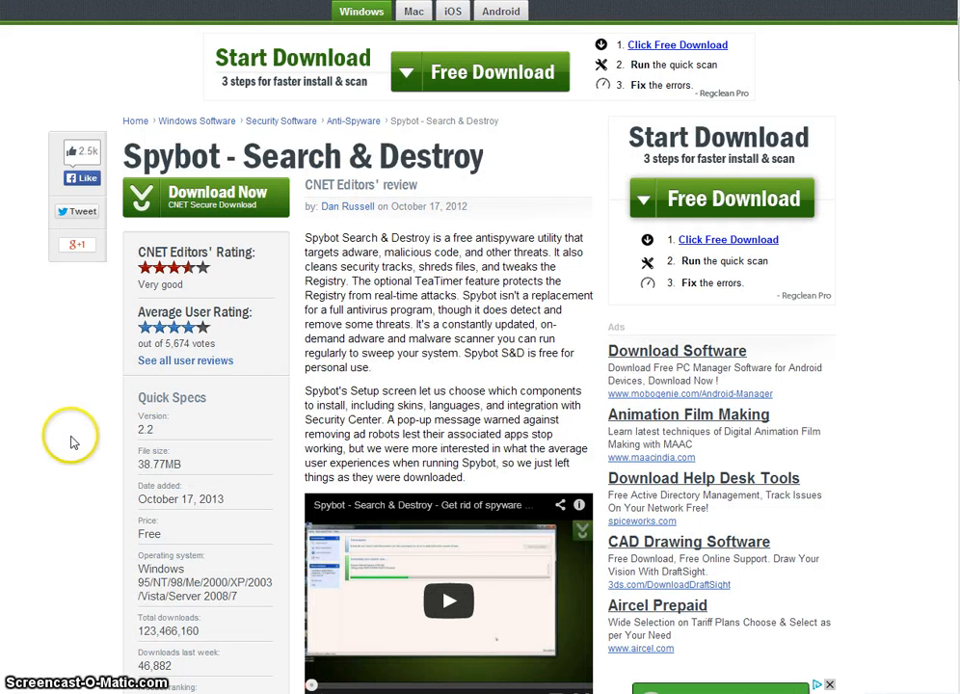
pyautogui.moveTo(84, 459)
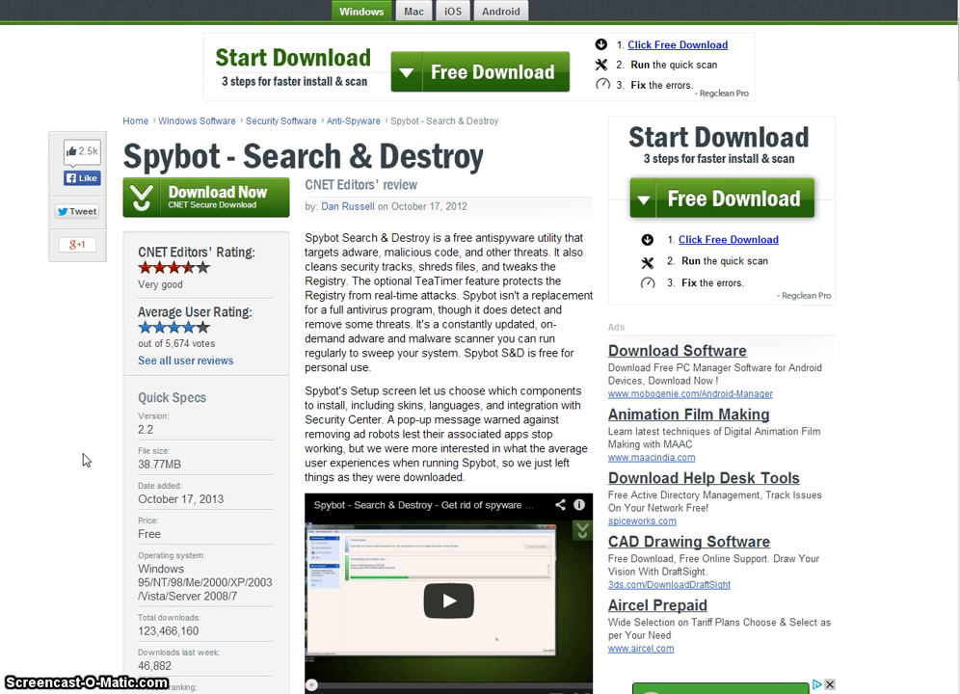
# Scroll through the Spybot - Search & Destroy review on CNET Download.com.
pyautogui.scroll(-3)
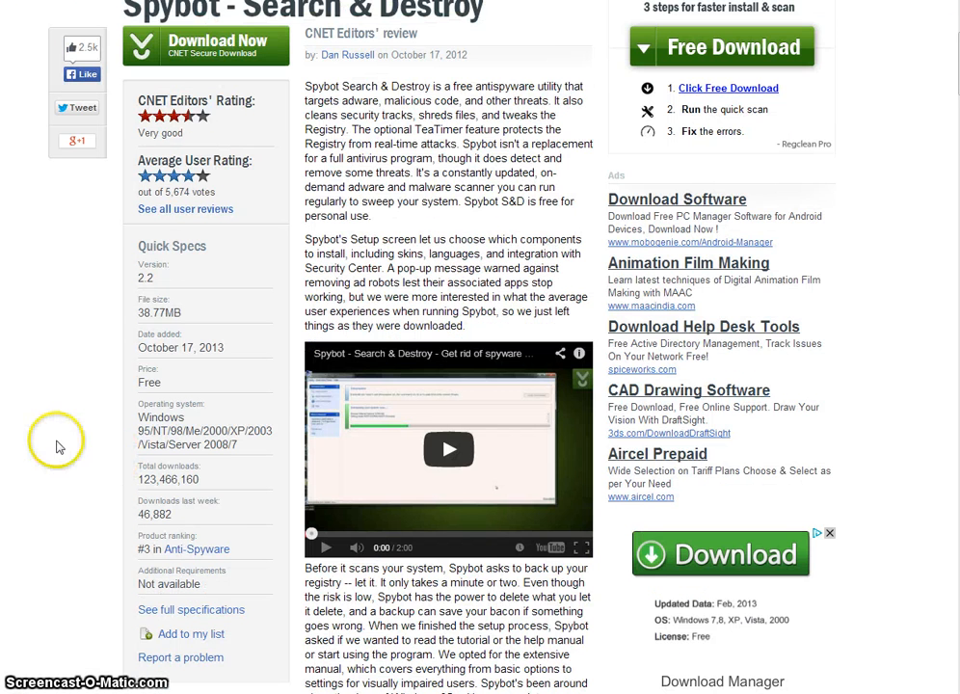
pyautogui.scroll(-3)
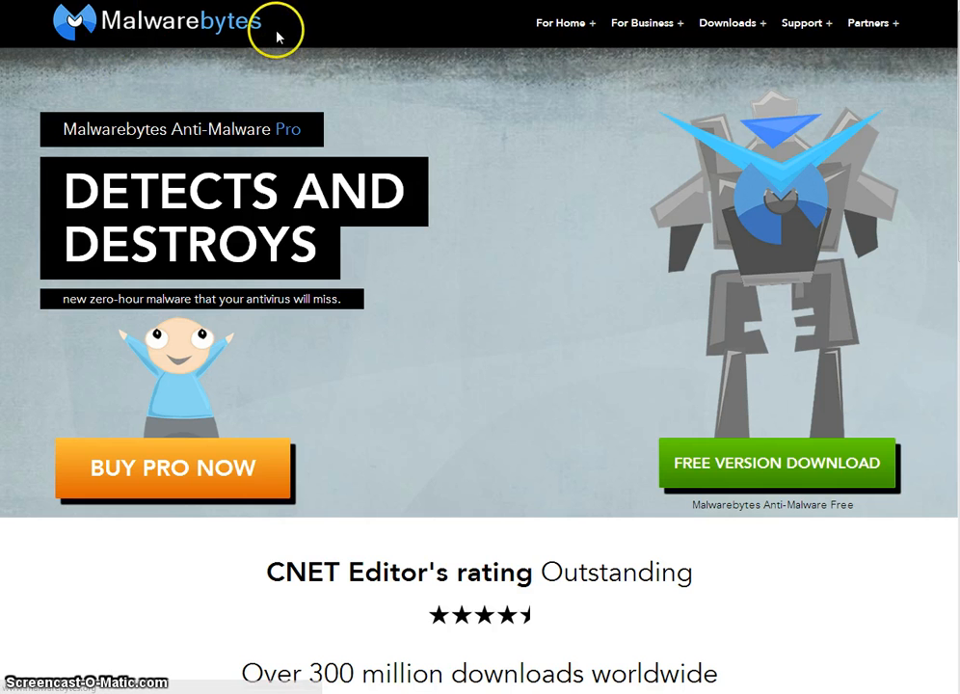
pyautogui.moveTo(511, 289)
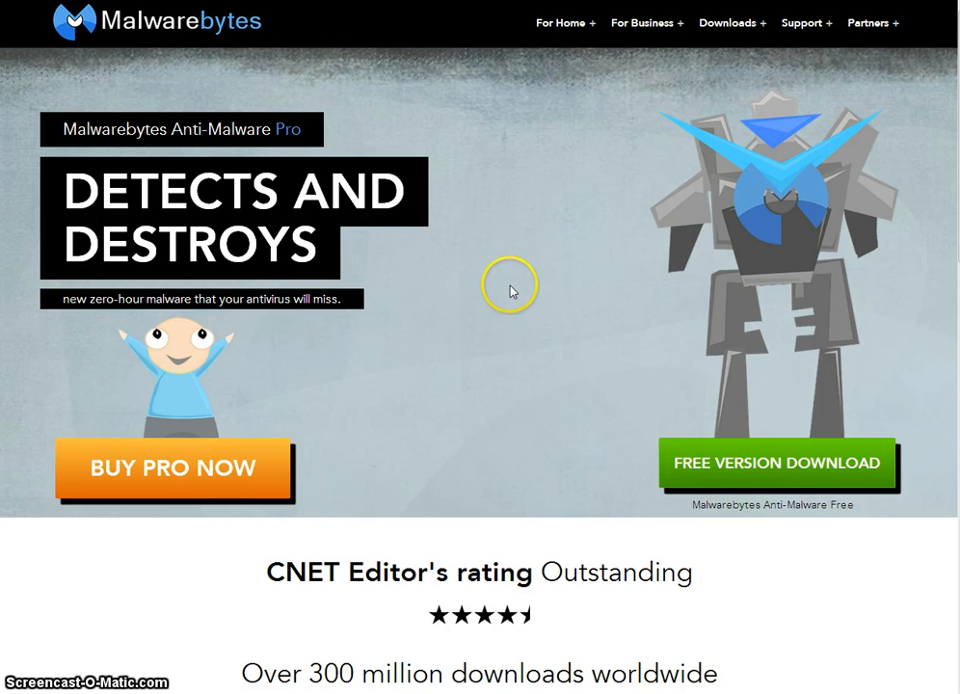
pyautogui.moveTo(777, 521)
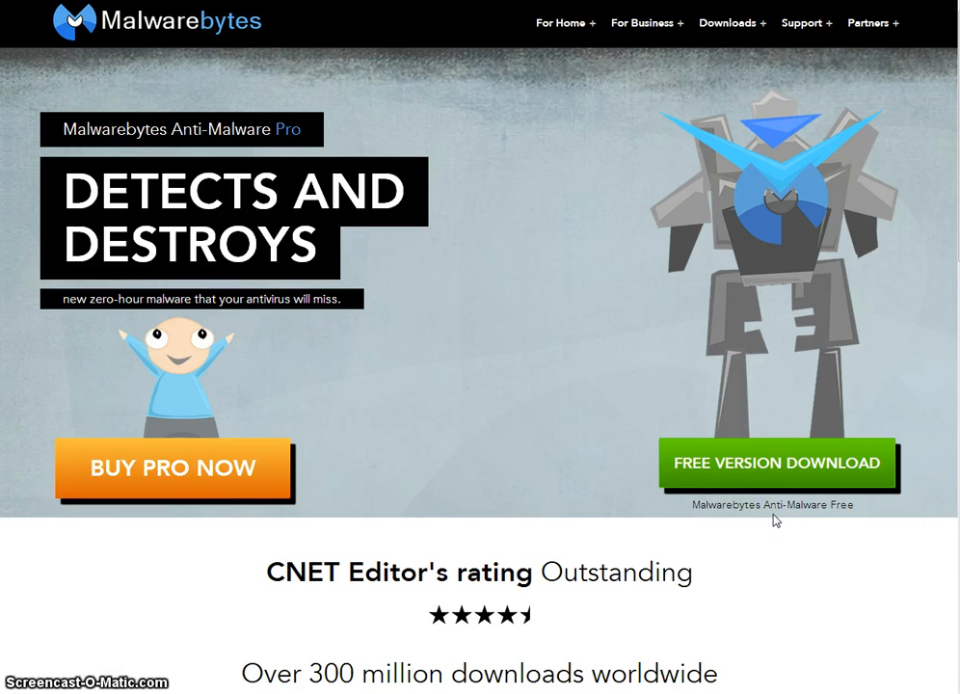
# Scroll the Malwarebytes Anti-Malware page down to its explainer video.
pyautogui.scroll(-3)
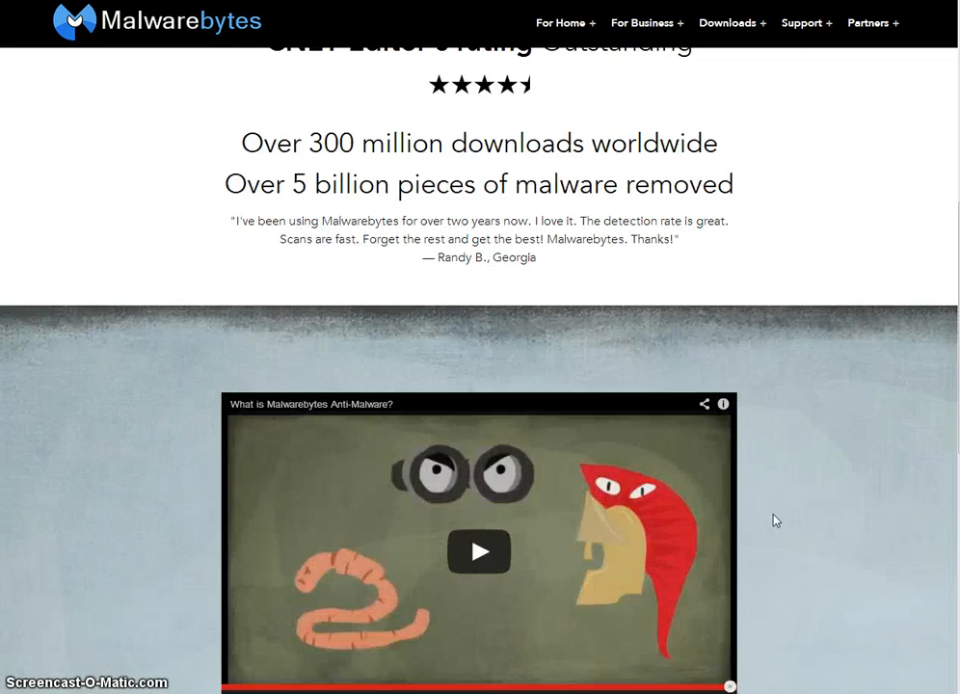
pyautogui.scroll(-3)
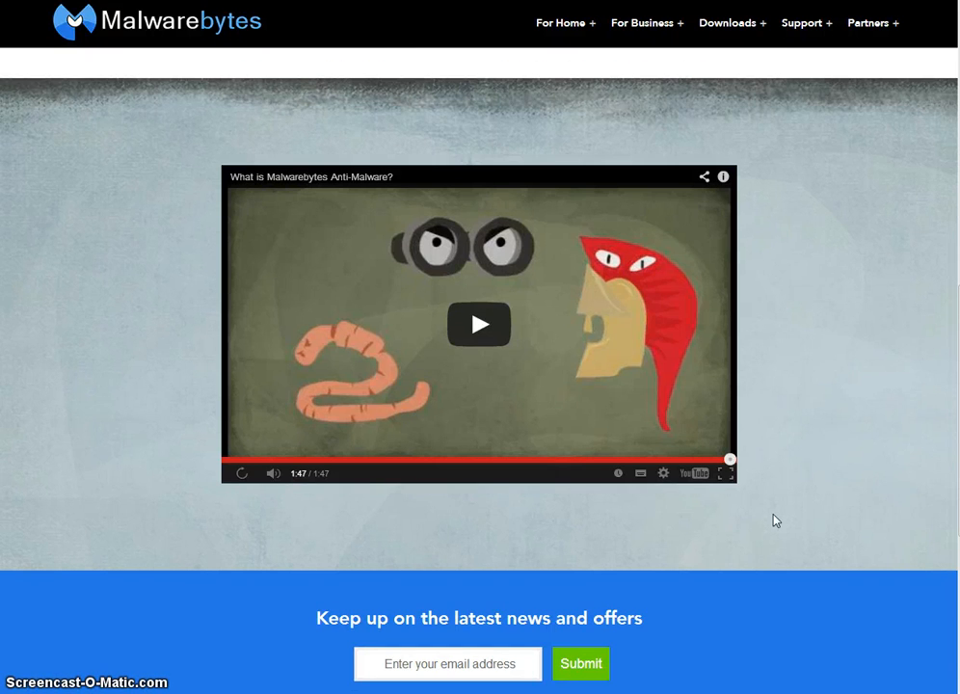
pyautogui.moveTo(150, 575)
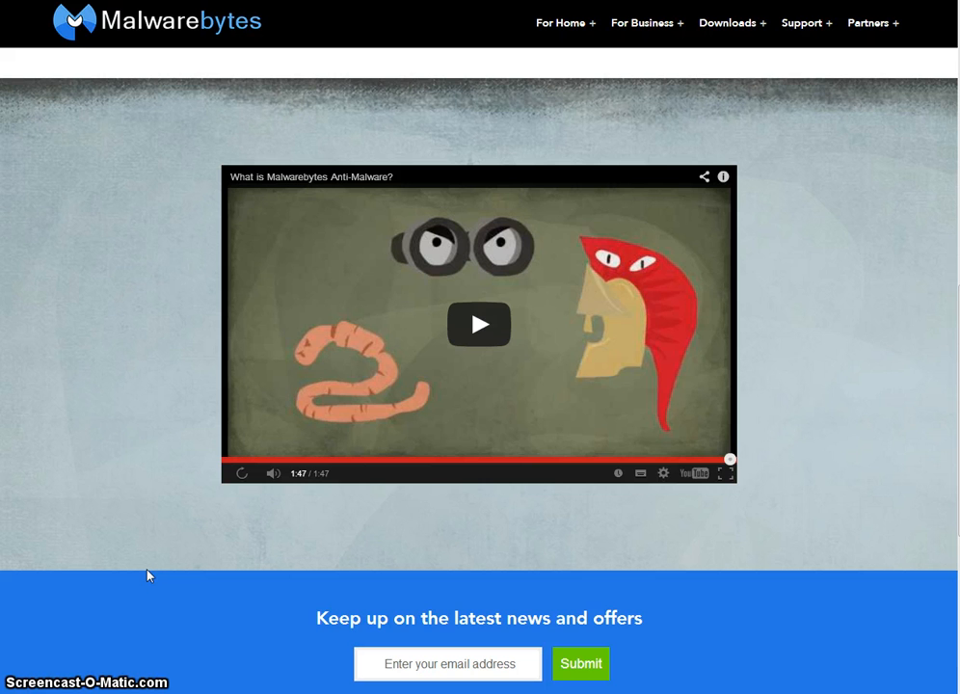